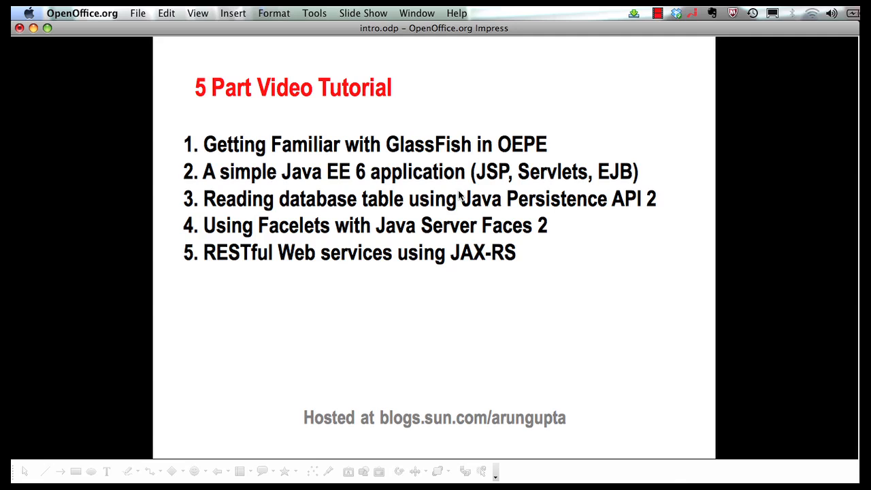
pyautogui.moveTo(526, 162)
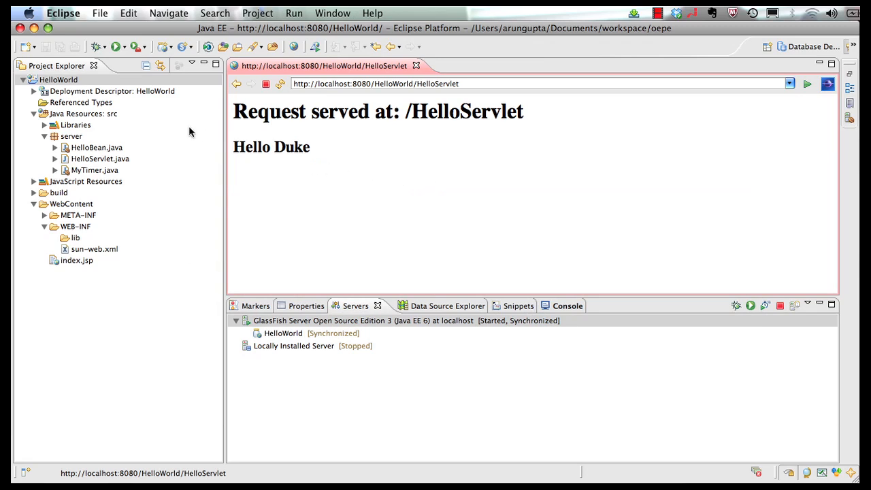
pyautogui.moveTo(336, 271)
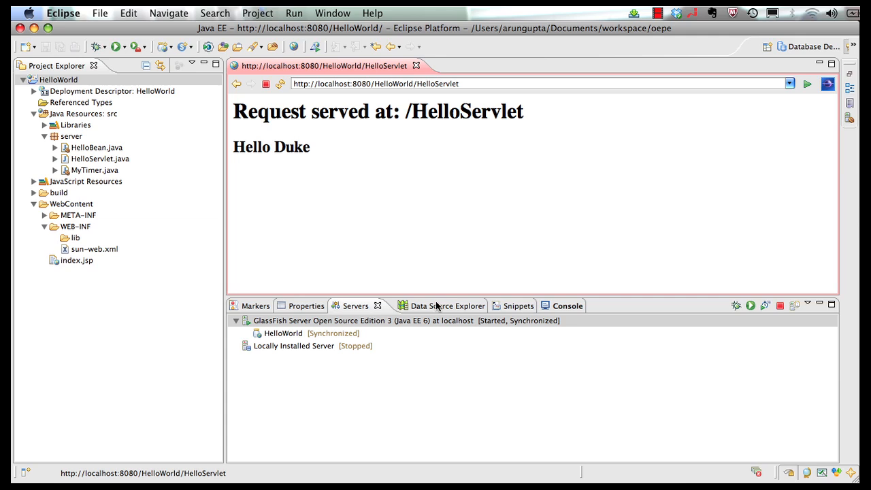
# Step: Connect to the Sample JavaDB Database from the Data Source Explorer
pyautogui.click(424, 306)
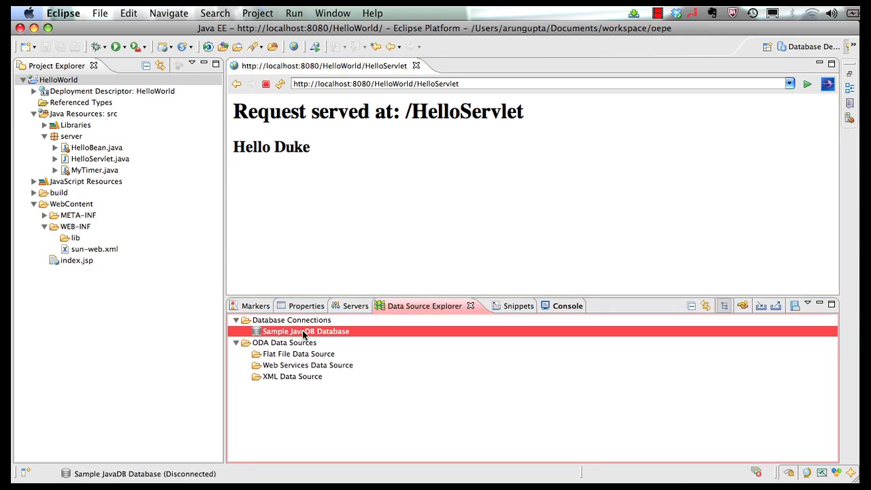
pyautogui.moveTo(331, 339)
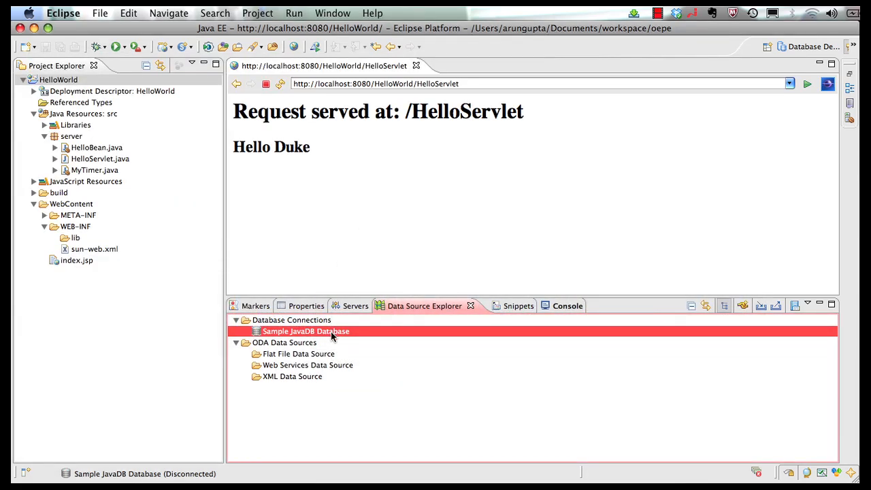
pyautogui.rightClick(305, 331)
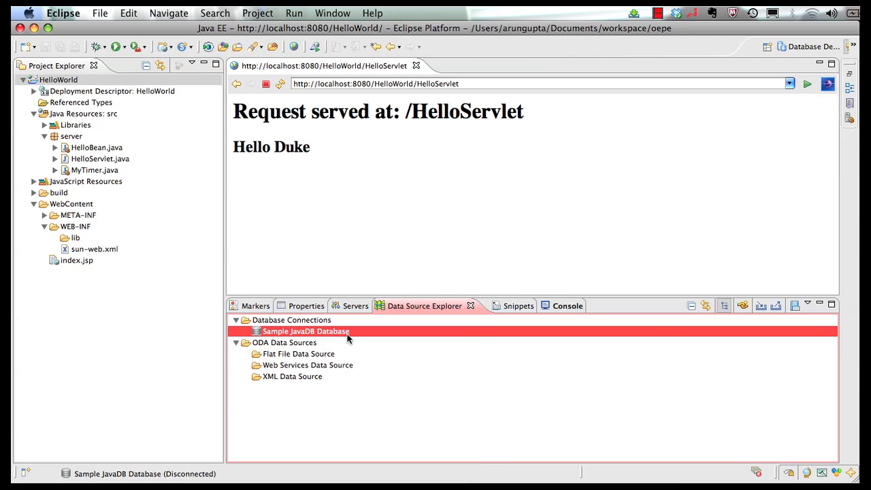
pyautogui.doubleClick(305, 332)
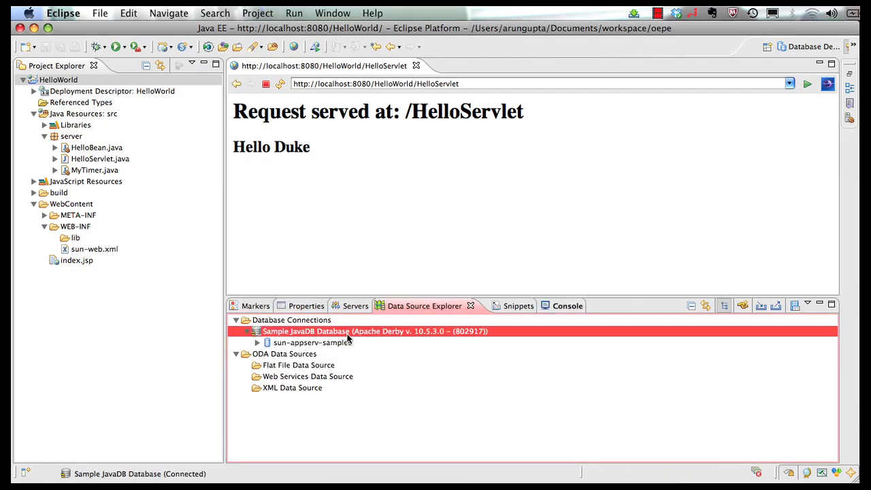
pyautogui.moveTo(305, 130)
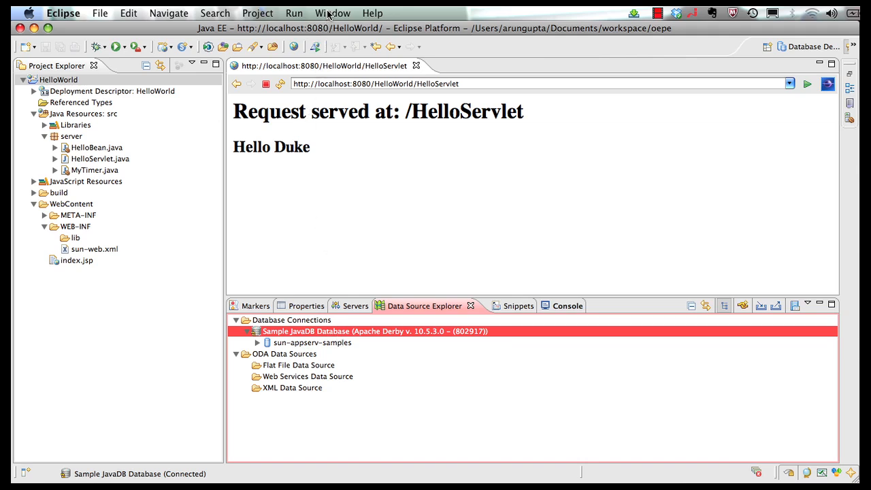
# Step: Open the Database Development perspective and expand sun-appserv-samples > Schemas > APP
pyautogui.click(332, 13)
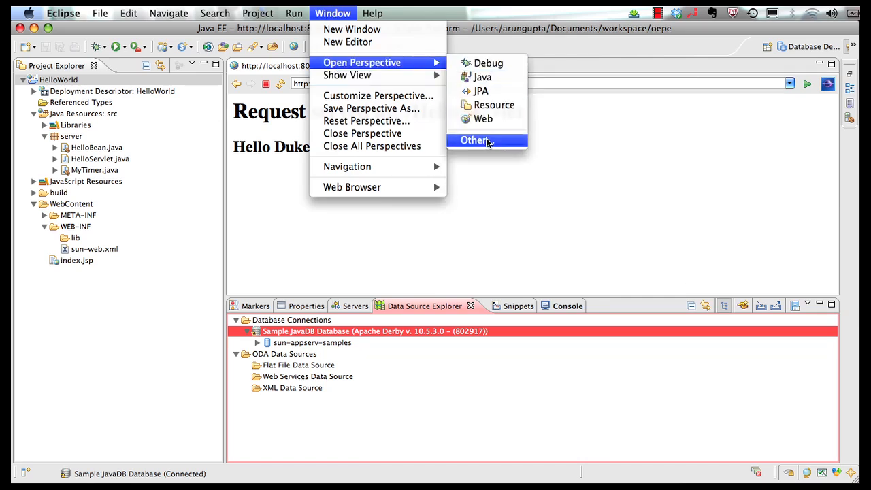
pyautogui.click(476, 140)
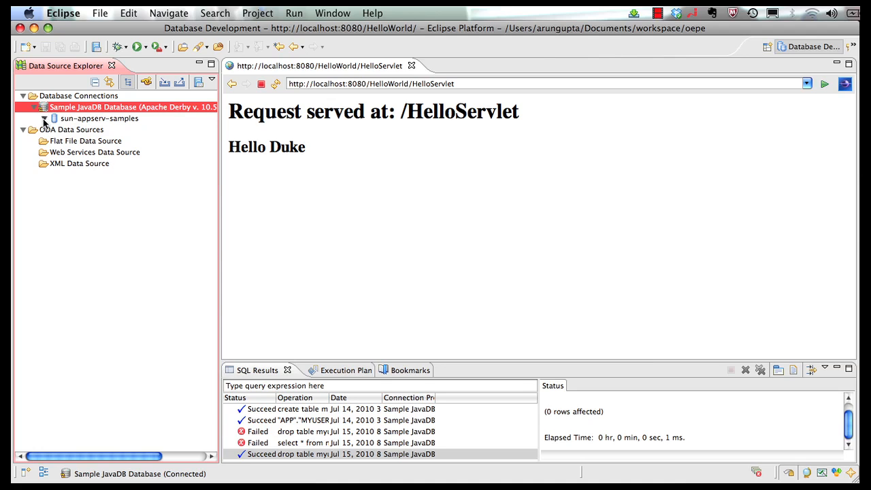
pyautogui.click(44, 118)
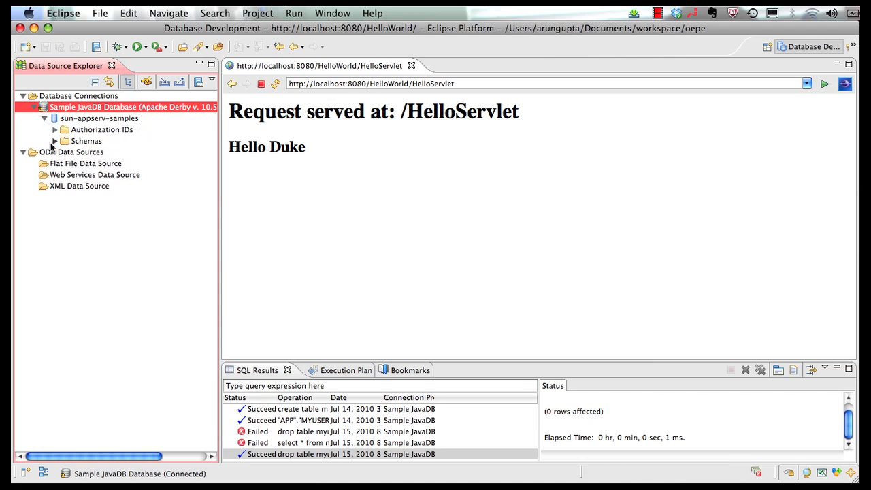
pyautogui.click(55, 140)
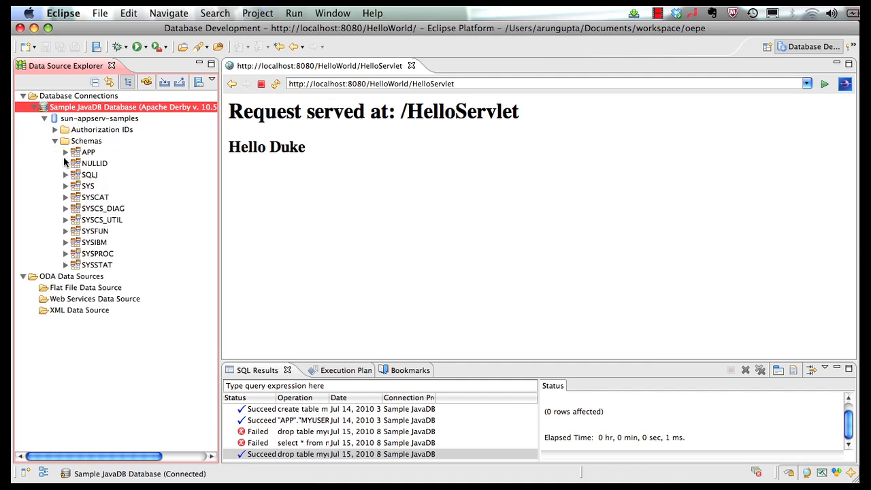
pyautogui.click(65, 152)
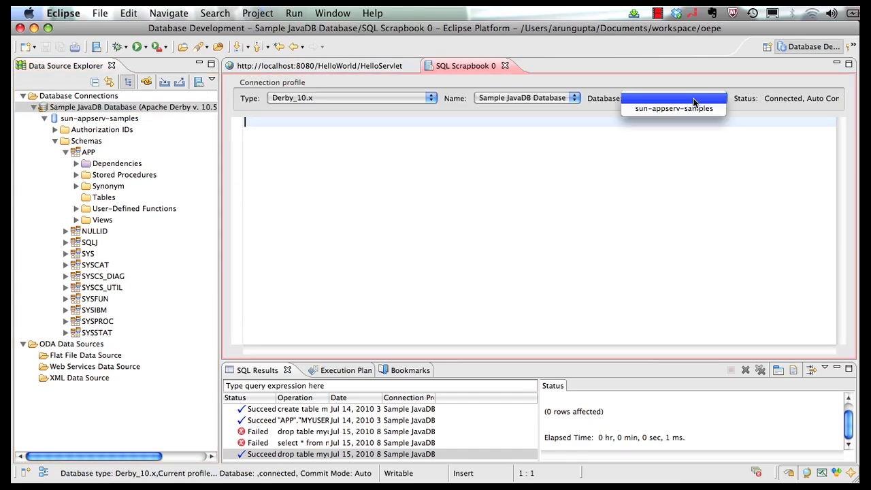
# Step: Execute CREATE TABLE myuser (name varchar(30) primary key, password varchar(30)) in sun-appserv-samples
pyautogui.click(674, 108)
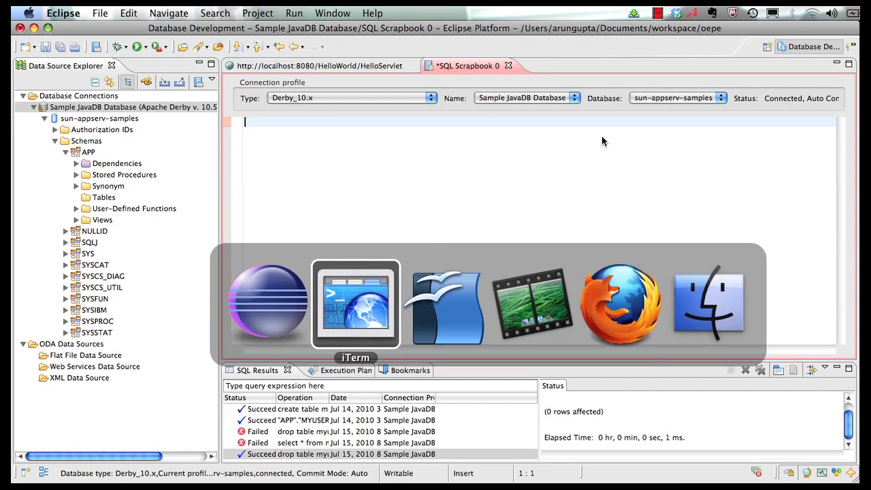
pyautogui.click(355, 304)
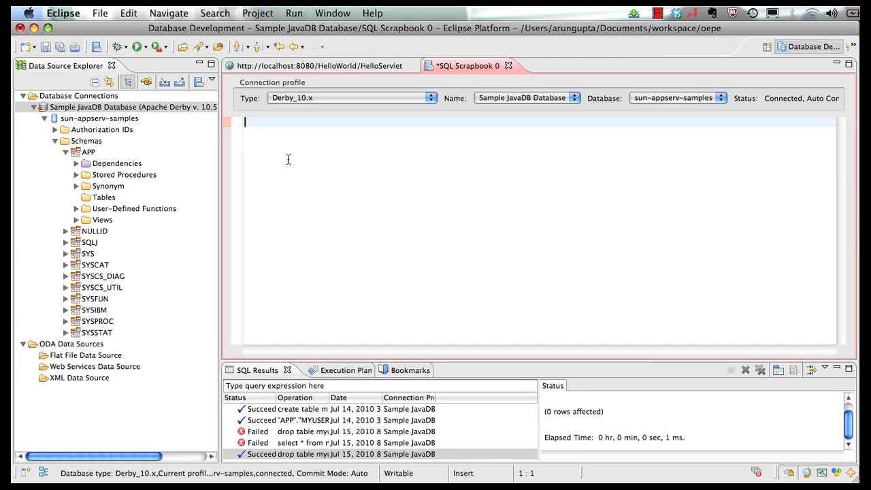
pyautogui.write('create table myuser(name varchar(30) not null primary key, password varchar(30) not null);')
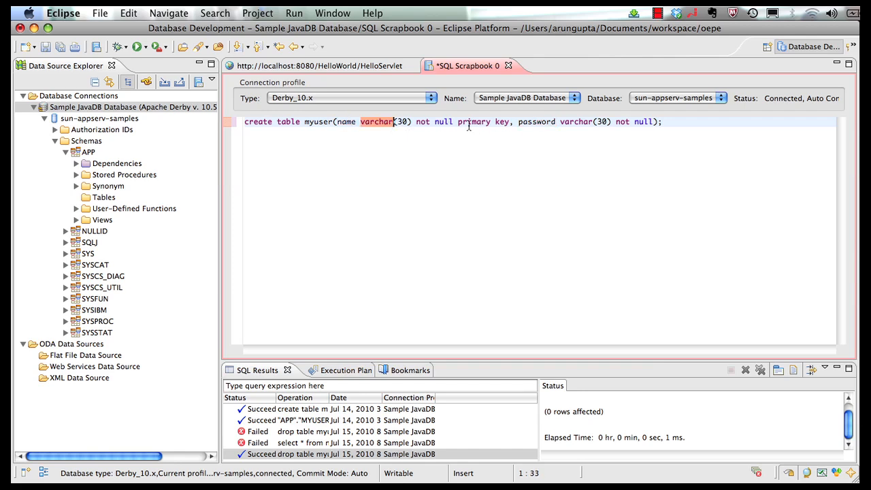
pyautogui.doubleClick(474, 121)
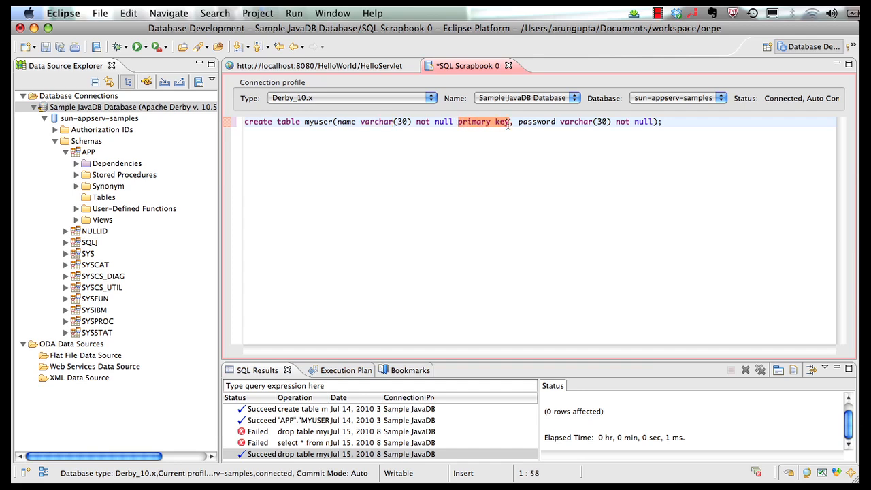
pyautogui.rightClick(507, 121)
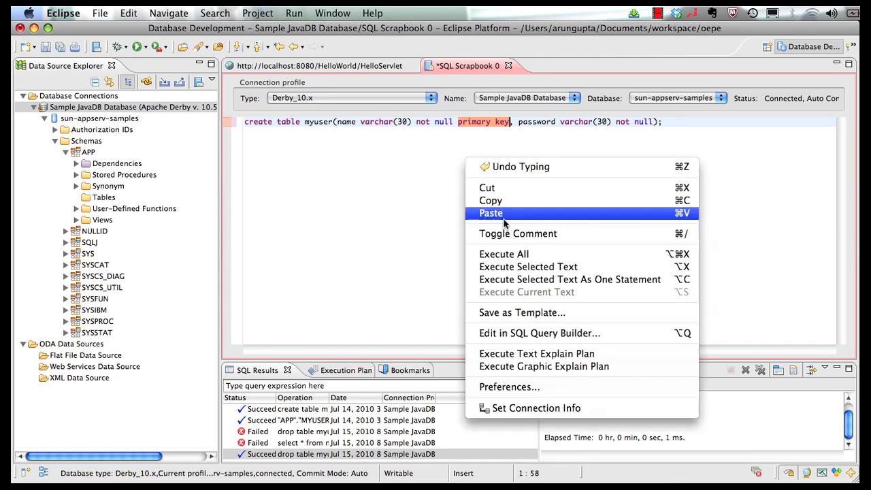
pyautogui.click(503, 254)
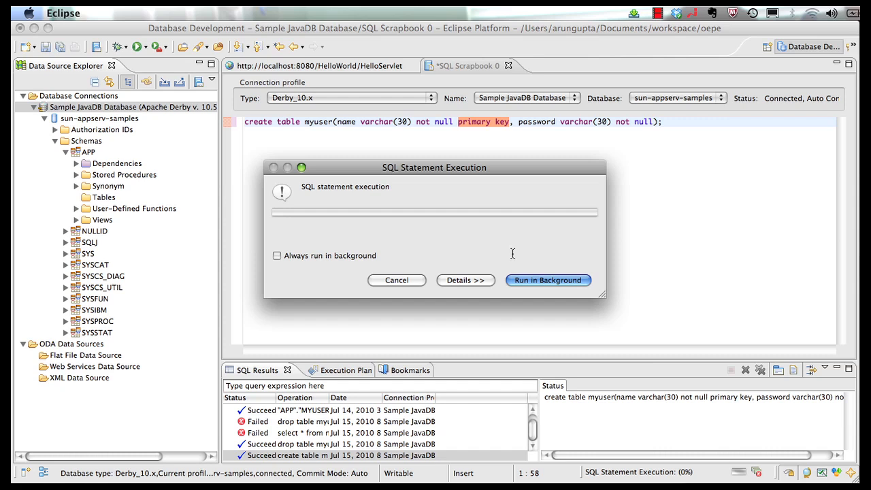
pyautogui.click(548, 280)
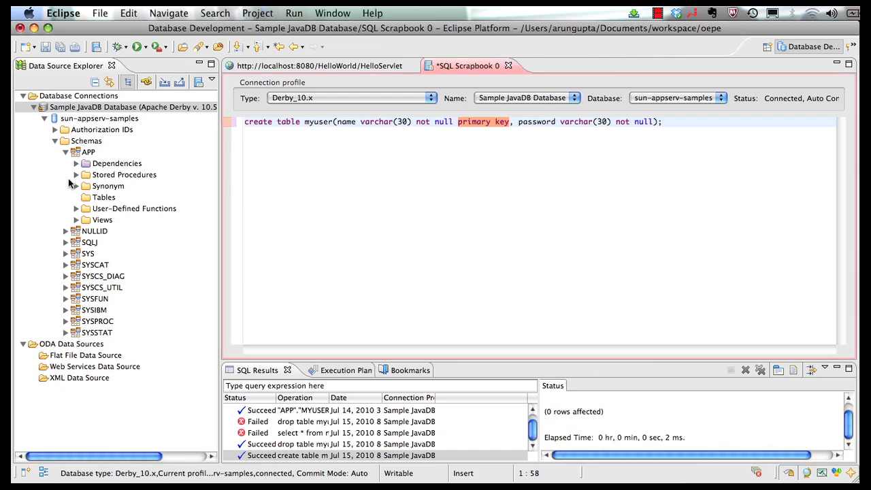
# Step: Refresh the APP schema to reveal the new MYUSER table
pyautogui.rightClick(88, 152)
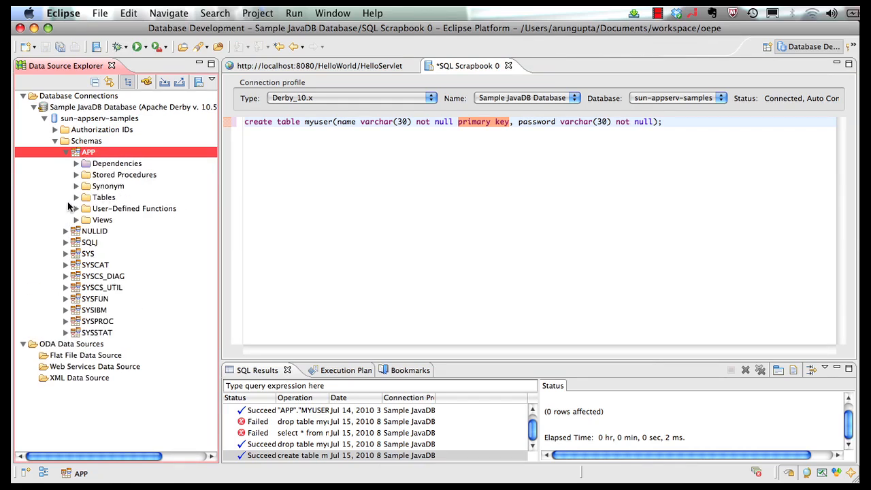
pyautogui.click(77, 197)
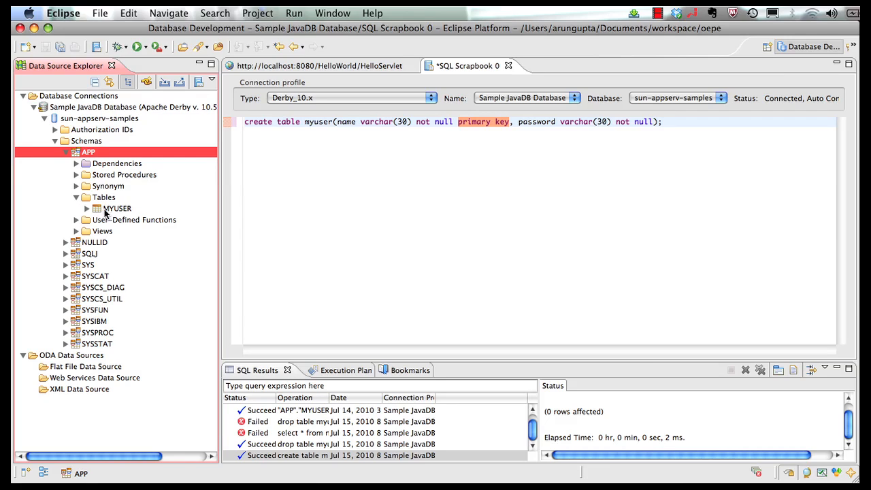
pyautogui.rightClick(118, 209)
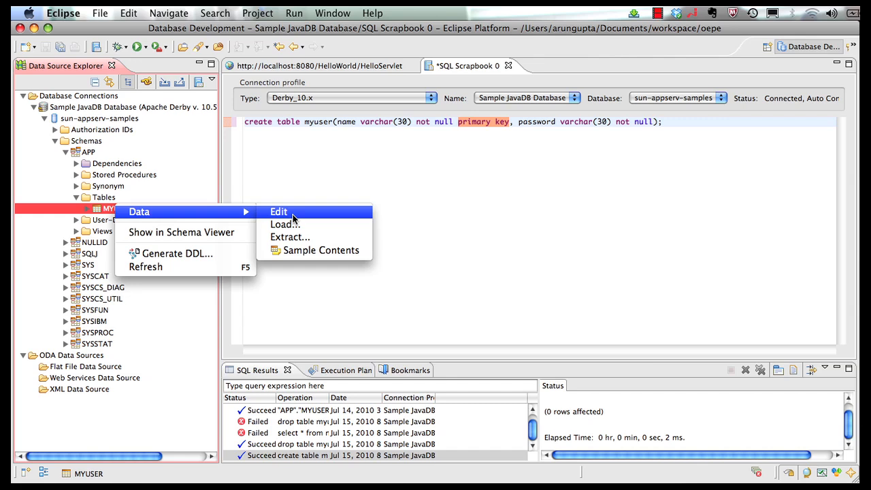
pyautogui.click(278, 212)
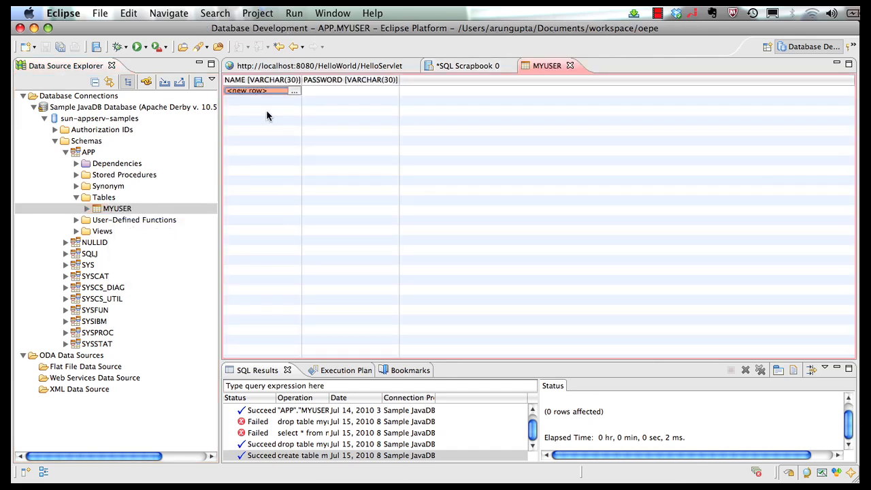
pyautogui.write('name')
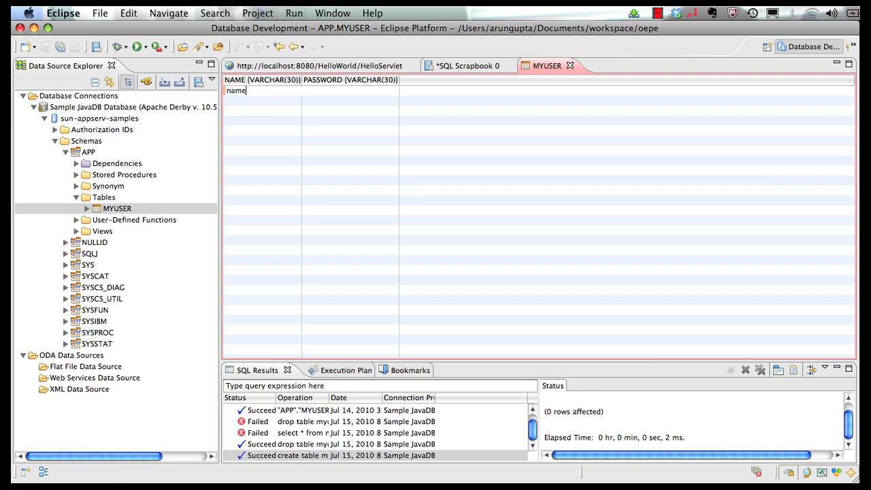
pyautogui.write('pass1')
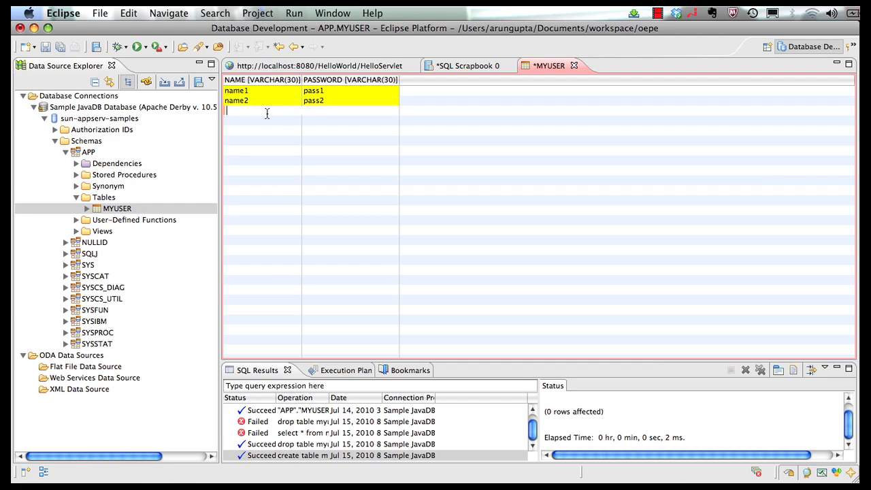
pyautogui.write('pass3')
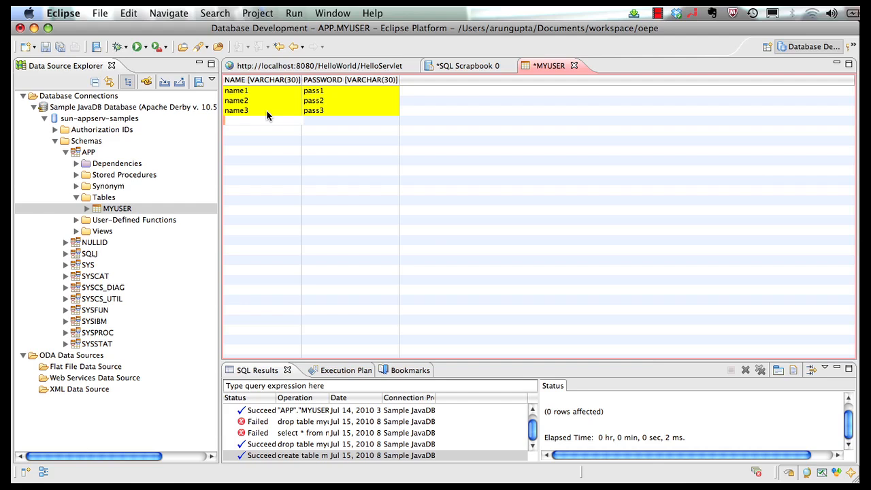
pyautogui.moveTo(287, 107)
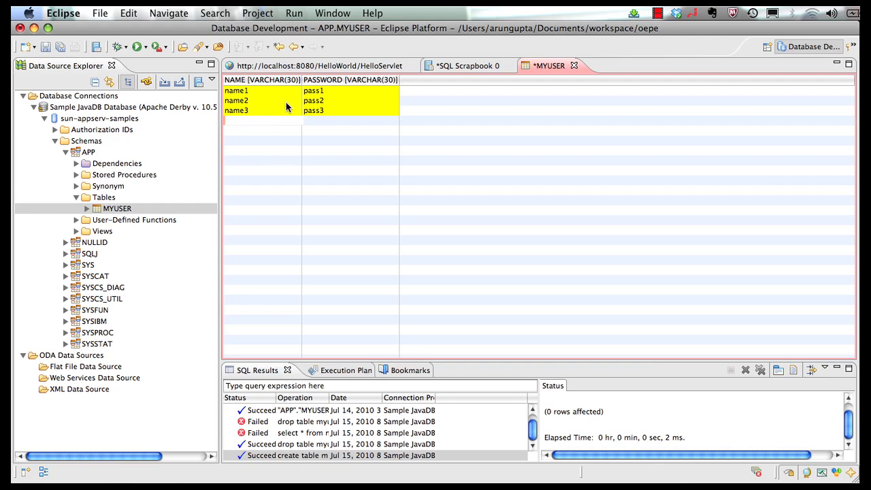
pyautogui.click(351, 110)
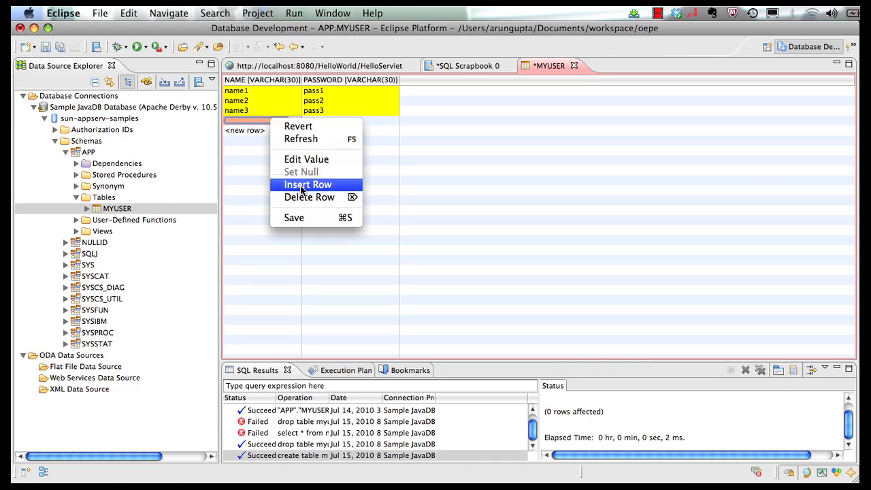
pyautogui.click(308, 184)
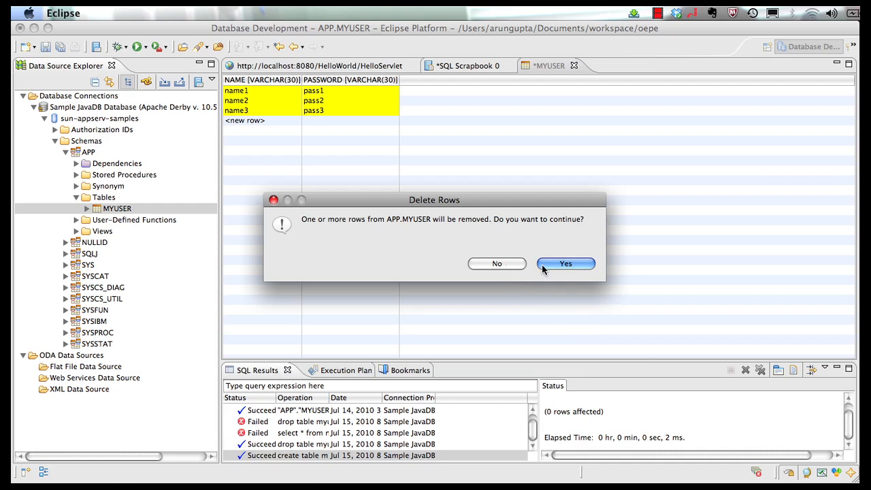
pyautogui.click(566, 264)
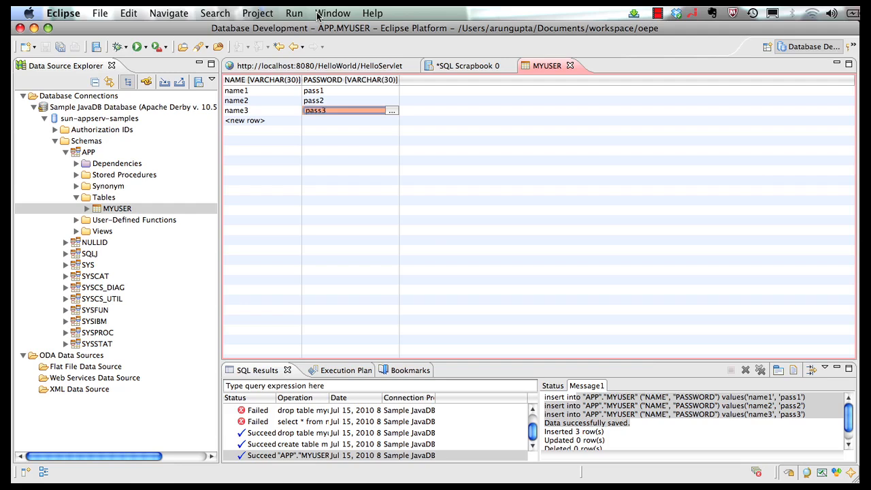
# Step: Switch to the Java EE perspective from the full perspective list
pyautogui.click(333, 13)
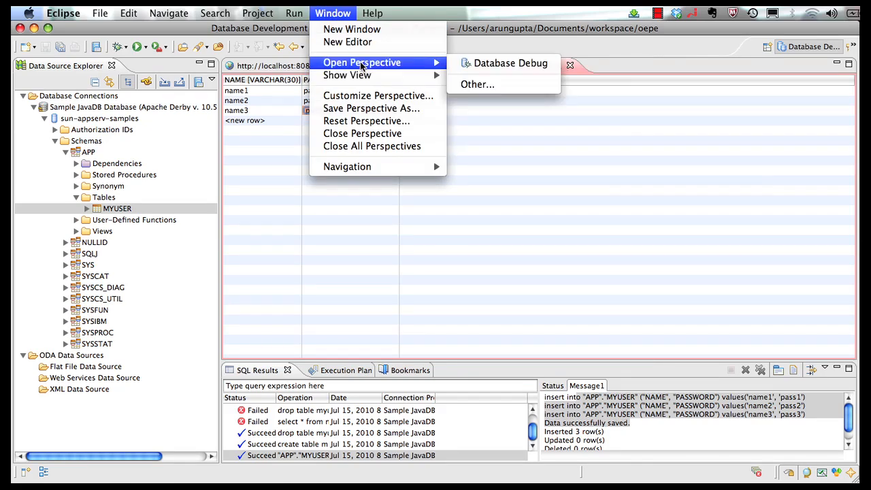
pyautogui.click(477, 83)
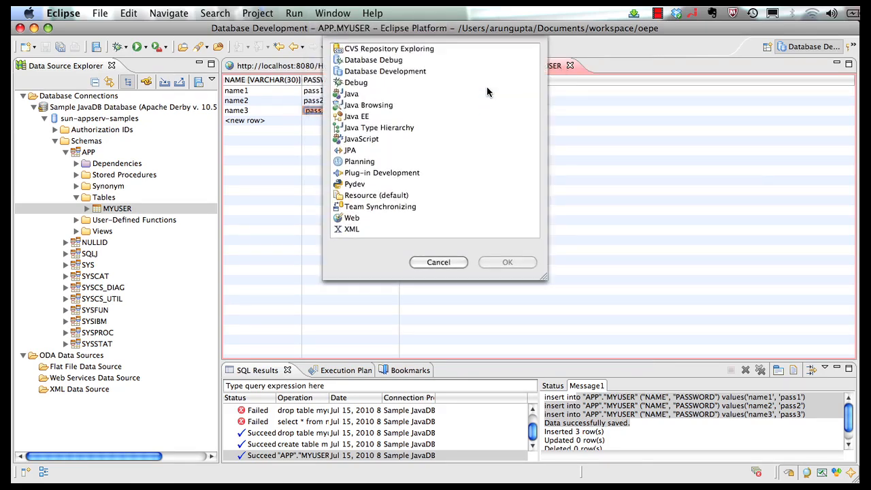
pyautogui.click(438, 262)
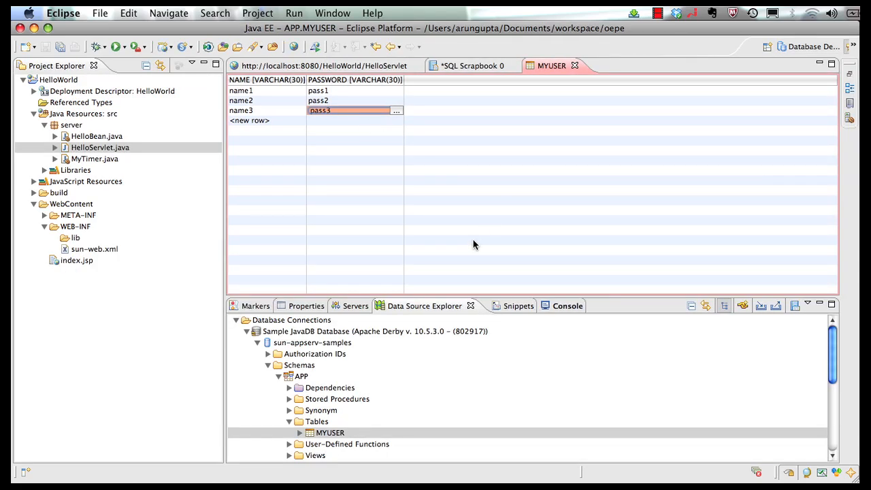
# Step: Close the MYUSER and SQL Scrapbook 0 editors, discarding unsaved changes
pyautogui.click(472, 65)
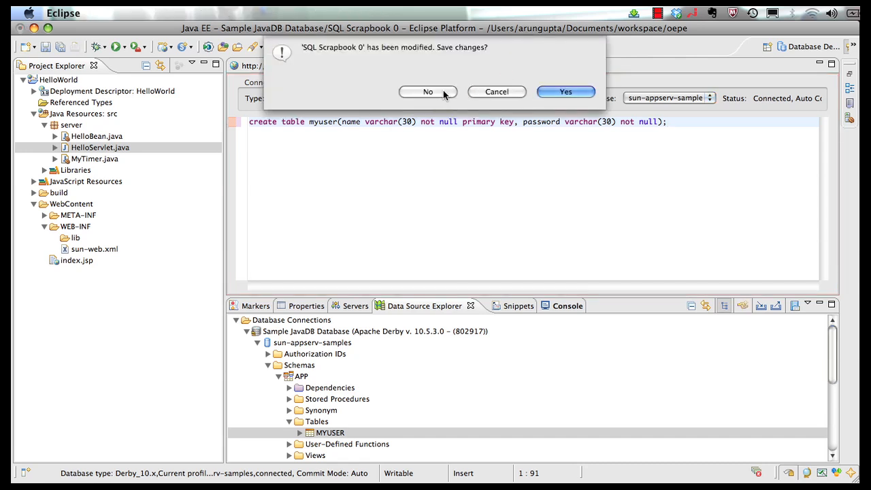
pyautogui.click(428, 91)
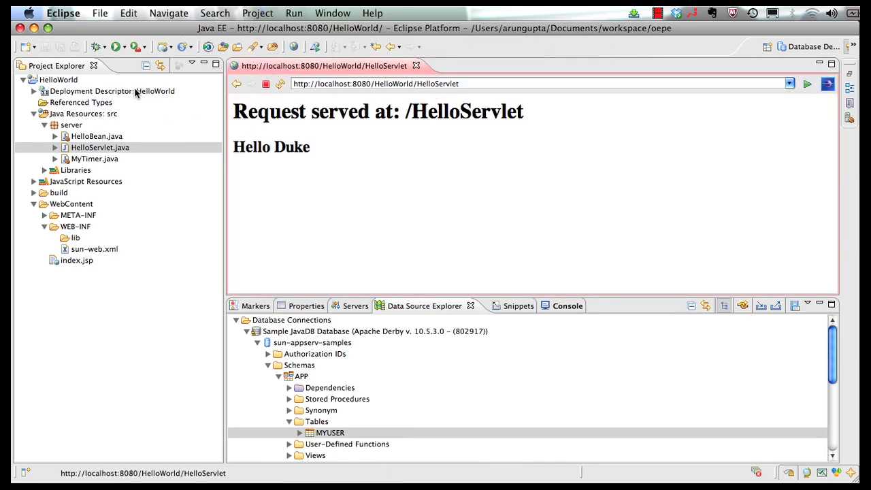
pyautogui.click(58, 80)
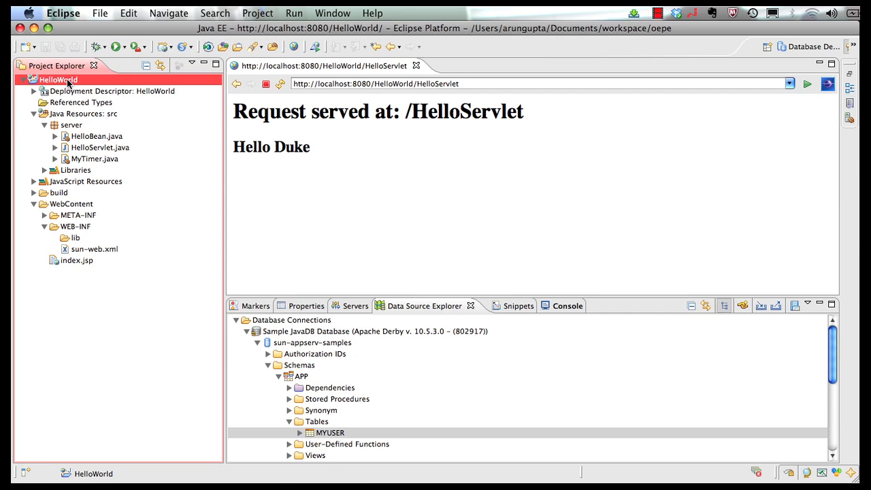
# Step: Tick the JPA facet for HelloWorld using EclipseLink 2.0.x and the Sample JavaDB Database connection
pyautogui.rightClick(55, 79)
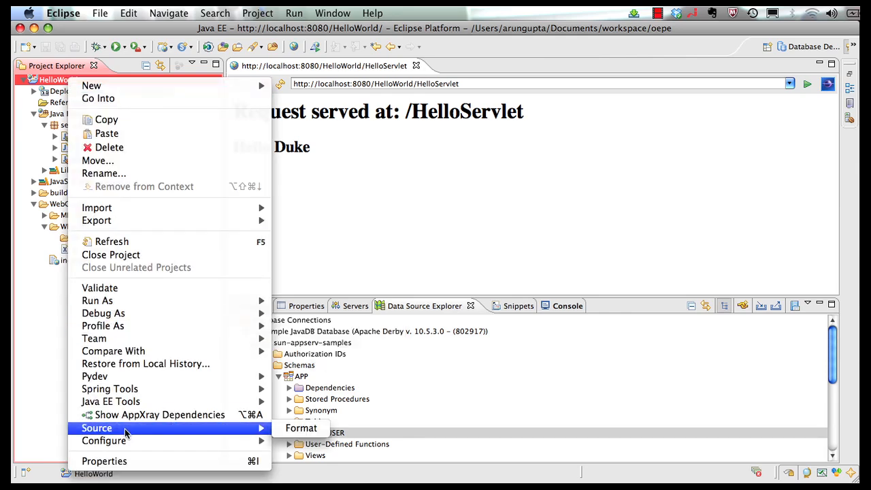
pyautogui.moveTo(111, 401)
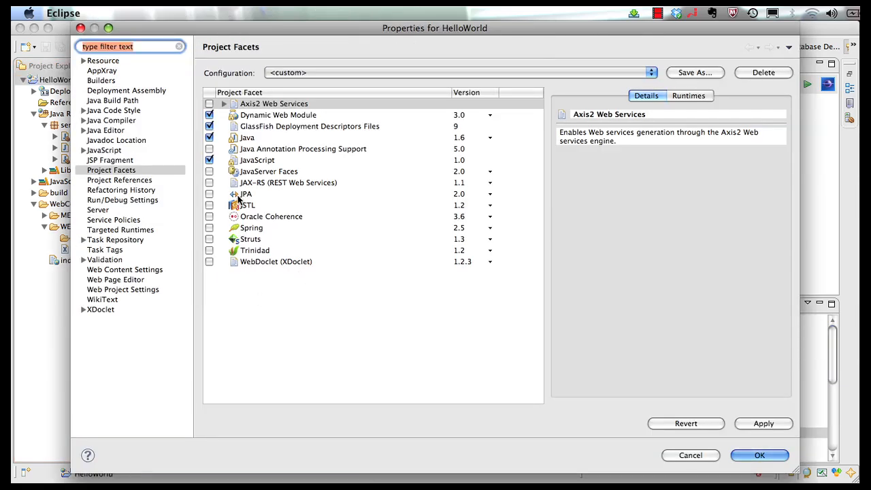
pyautogui.write('face')
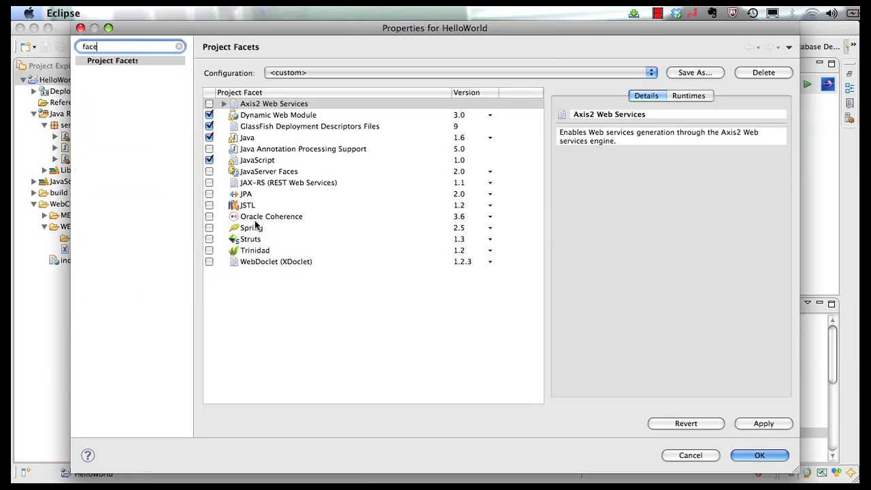
pyautogui.click(209, 194)
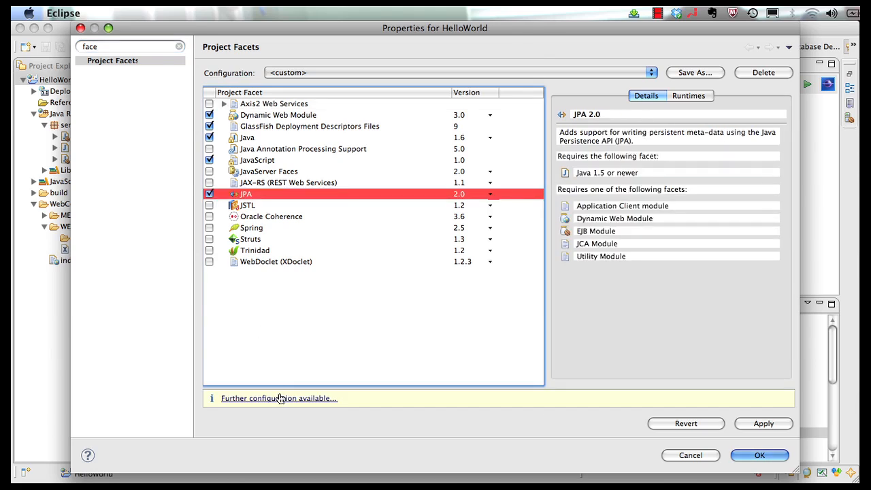
pyautogui.click(279, 398)
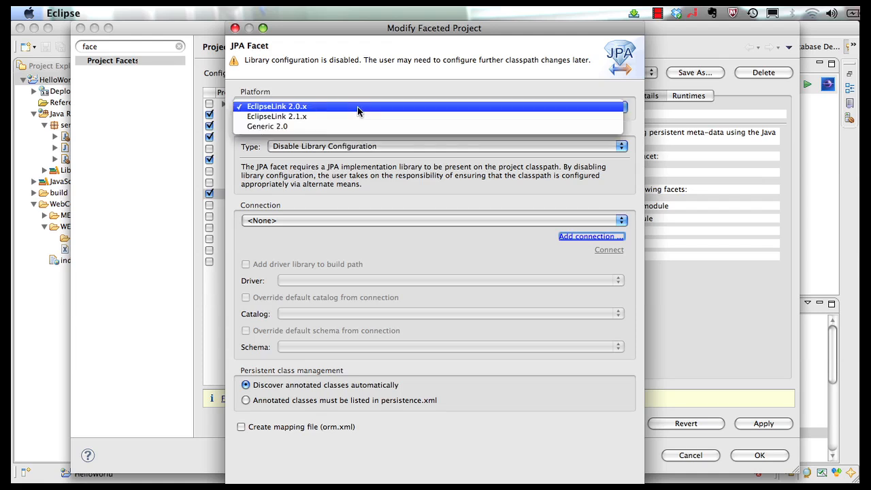
pyautogui.click(277, 107)
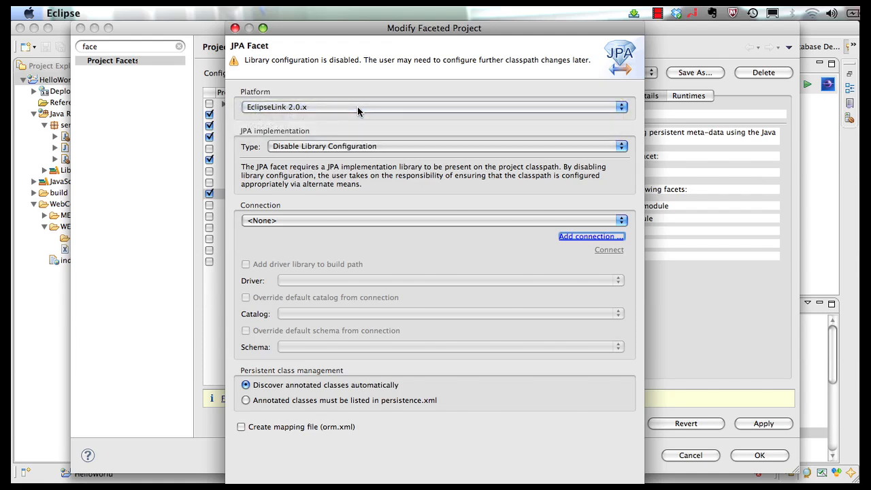
pyautogui.moveTo(354, 154)
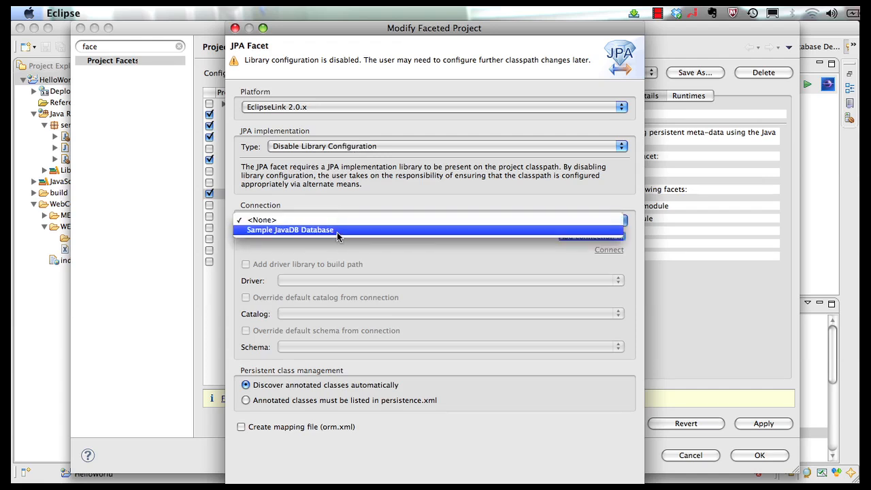
pyautogui.click(290, 229)
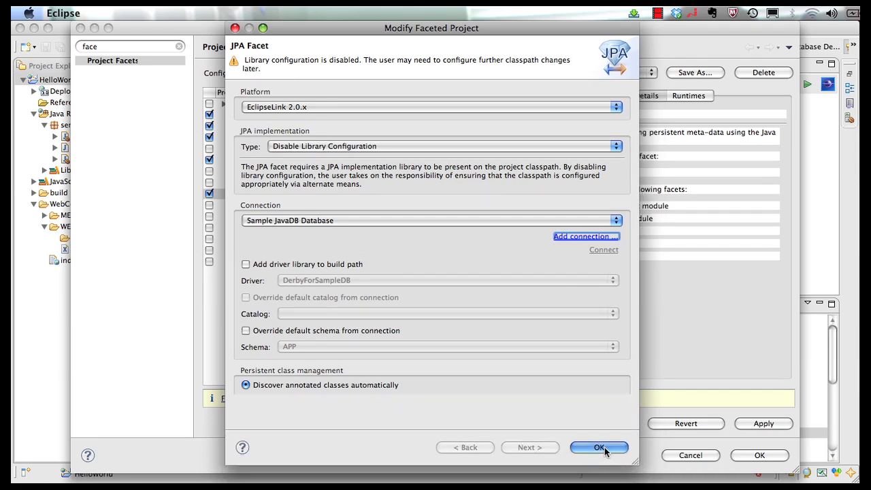
pyautogui.click(599, 448)
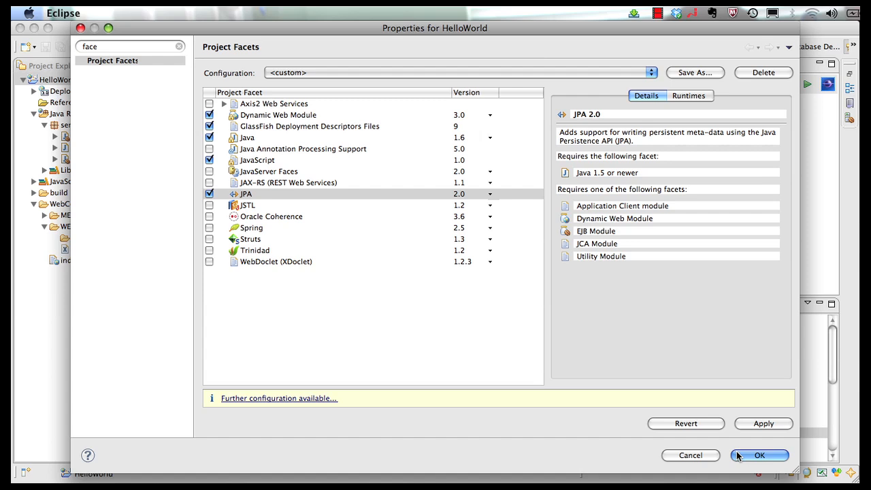
pyautogui.click(759, 456)
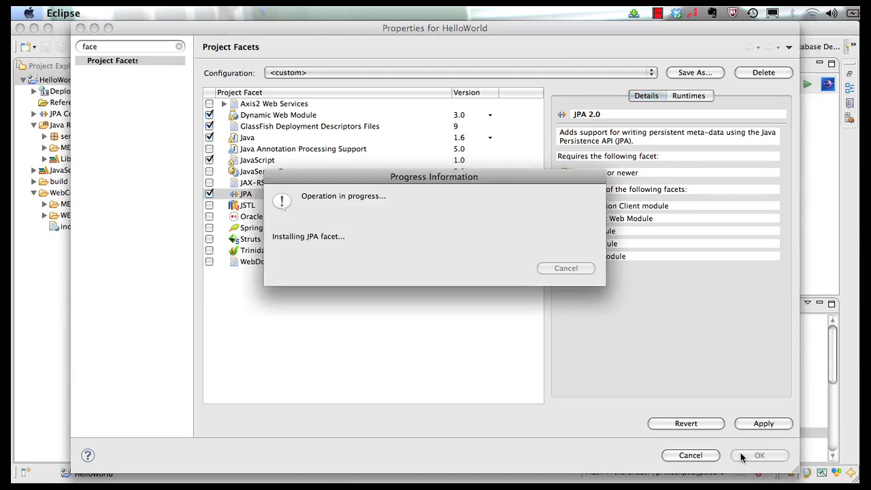
# Step: Enter jdbc/__default as the JTA data source in persistence.xml and review its XML source
pyautogui.click(759, 455)
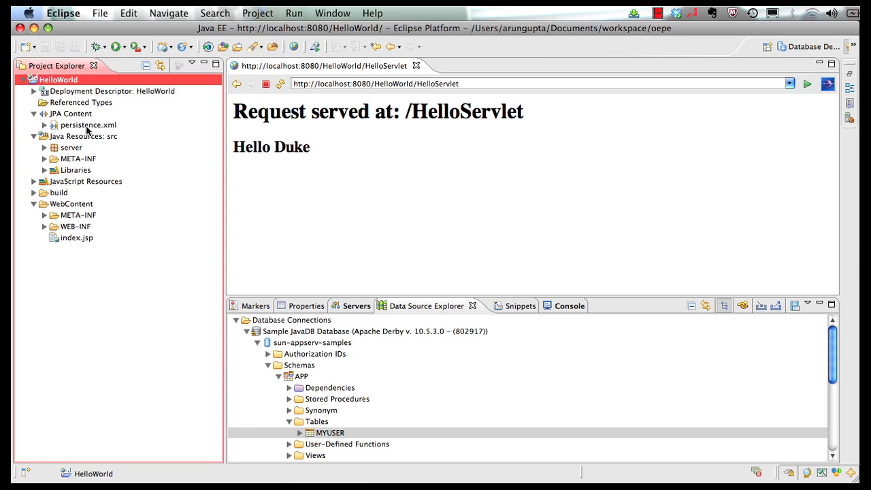
pyautogui.doubleClick(88, 125)
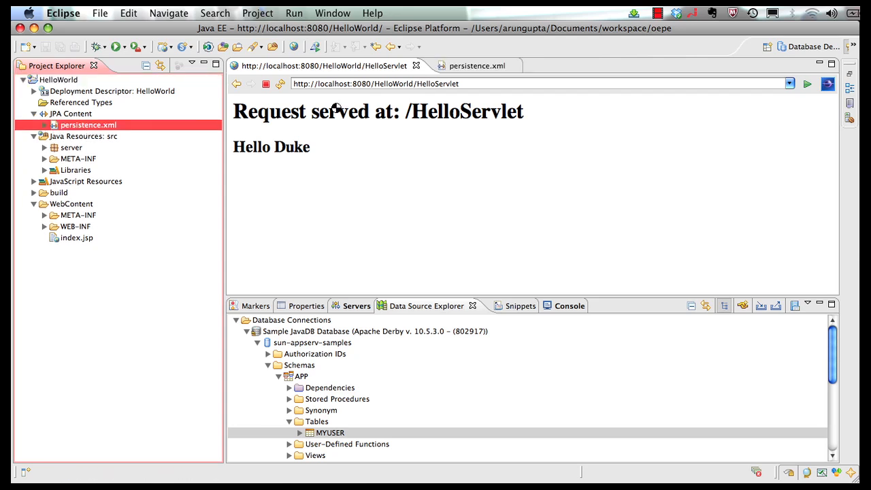
pyautogui.click(469, 65)
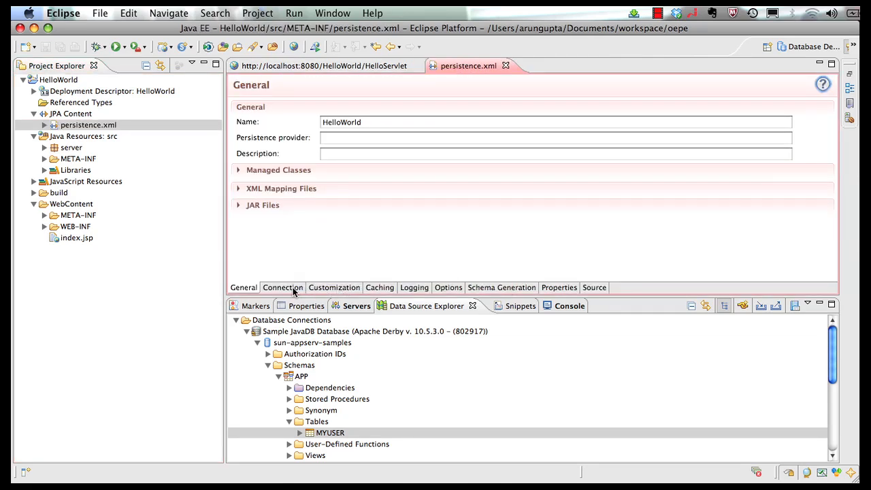
pyautogui.click(283, 287)
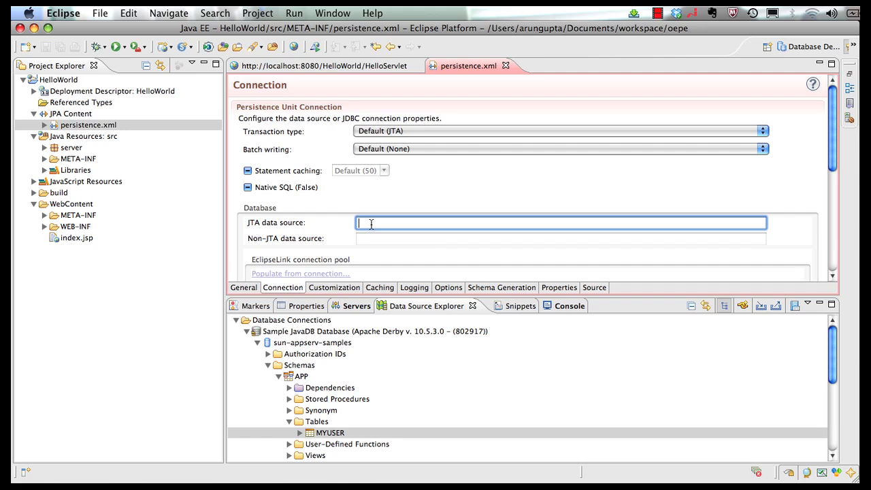
pyautogui.write('jdbc/__defa')
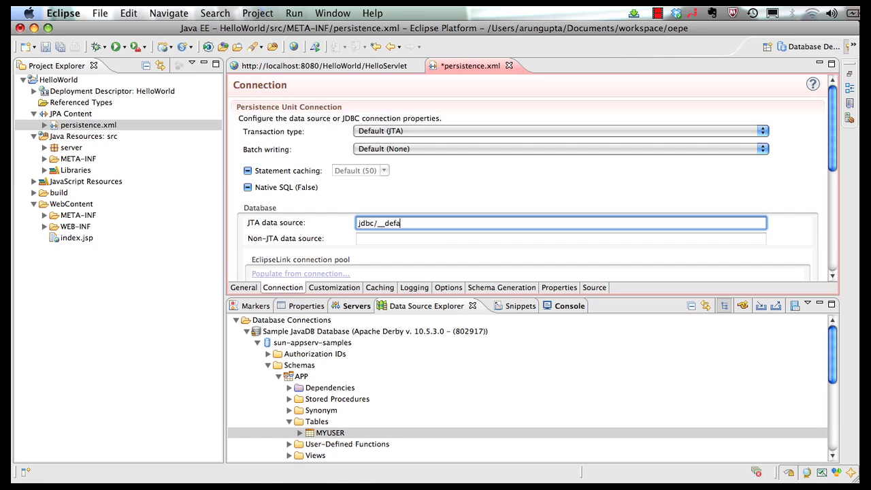
pyautogui.write('ult')
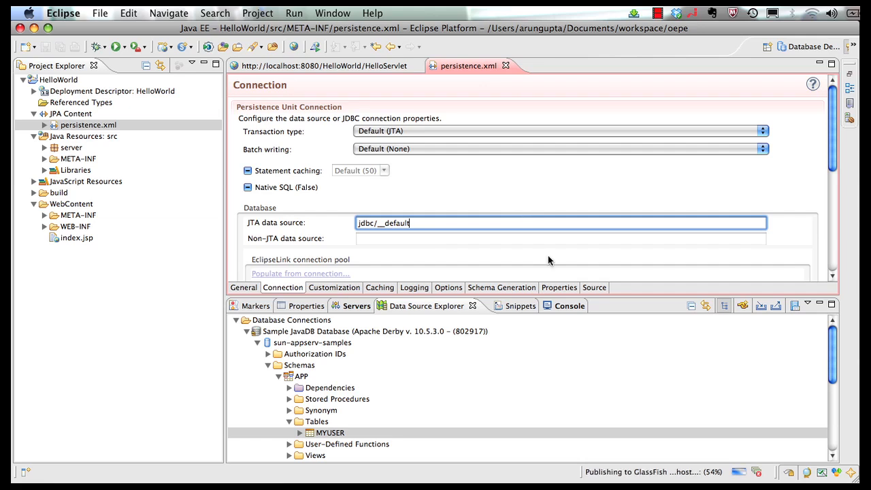
pyautogui.click(594, 287)
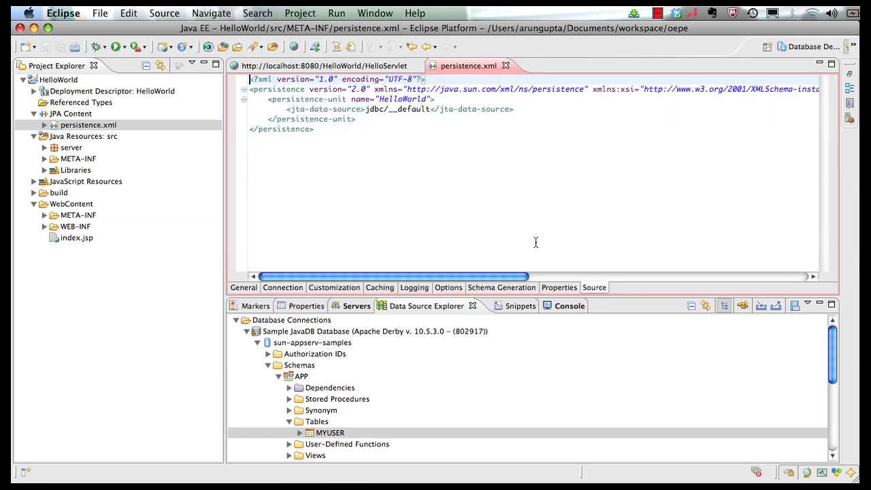
pyautogui.moveTo(503, 131)
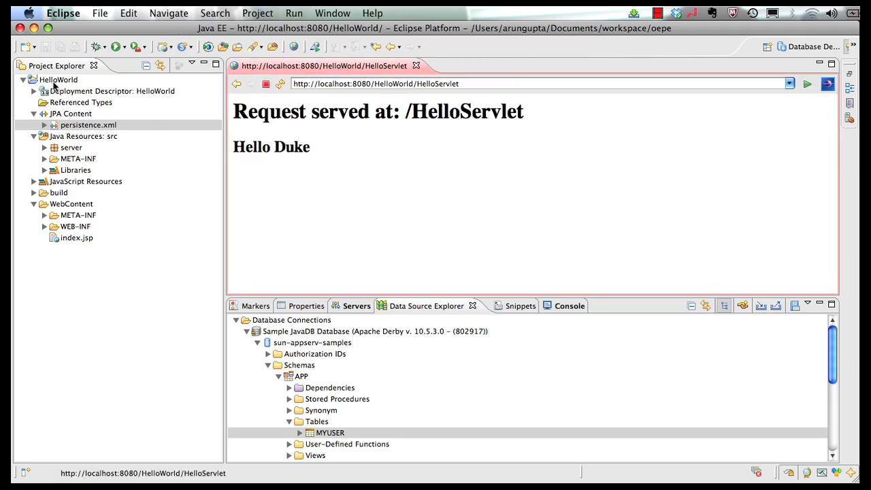
# Step: Start generating entities from tables with MYUSER selected, skipping the associations step
pyautogui.rightClick(58, 79)
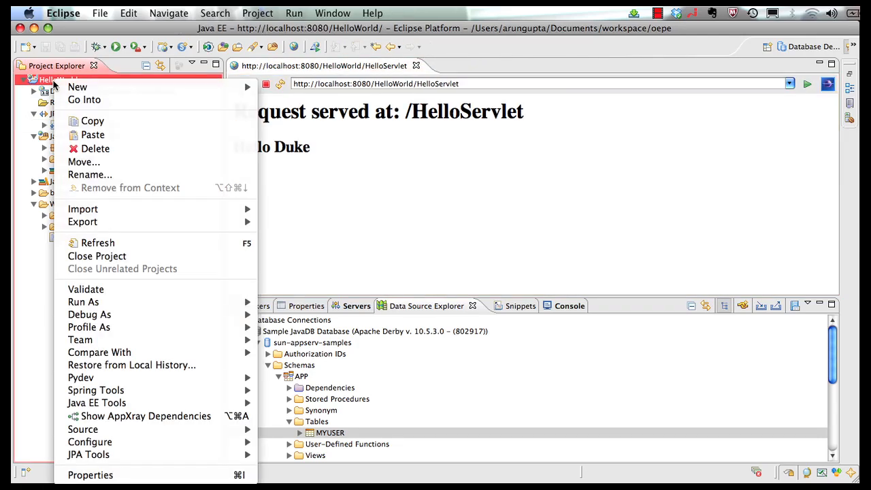
pyautogui.moveTo(89, 455)
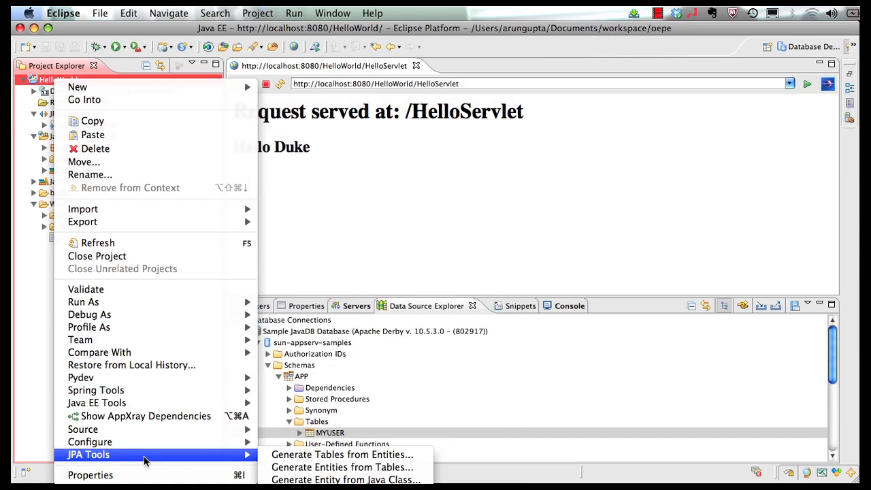
pyautogui.click(342, 467)
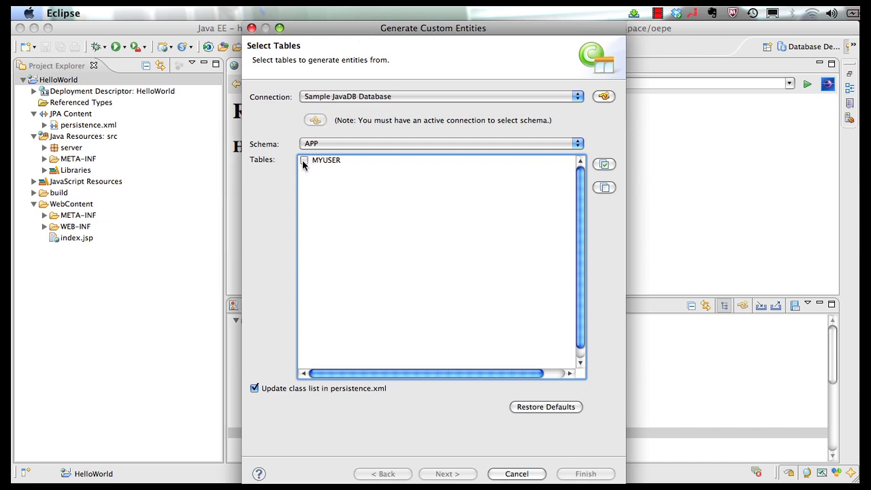
pyautogui.click(305, 159)
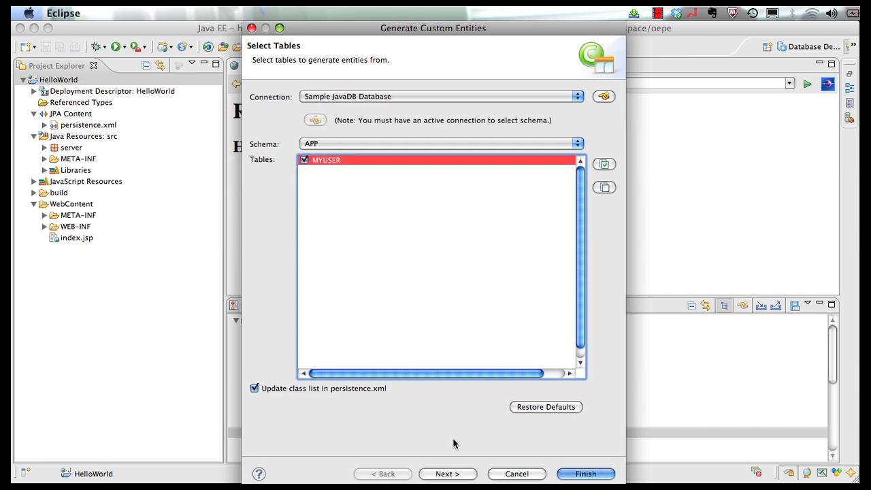
pyautogui.click(447, 474)
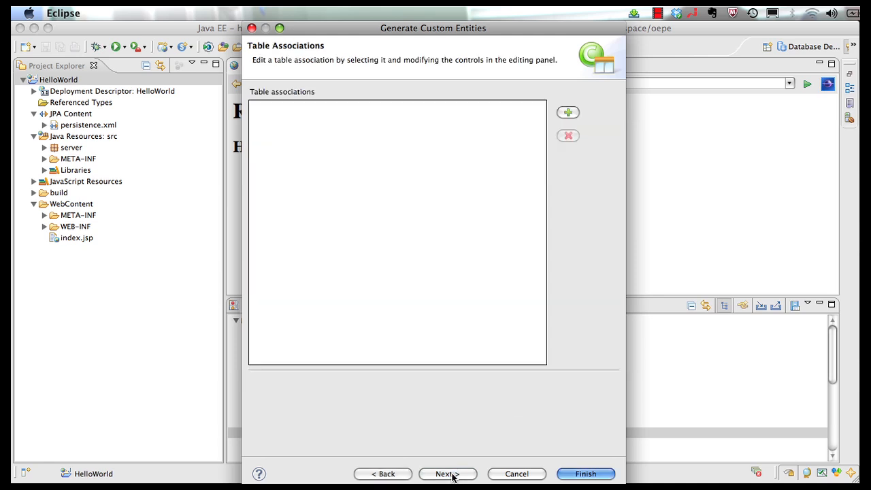
pyautogui.click(447, 473)
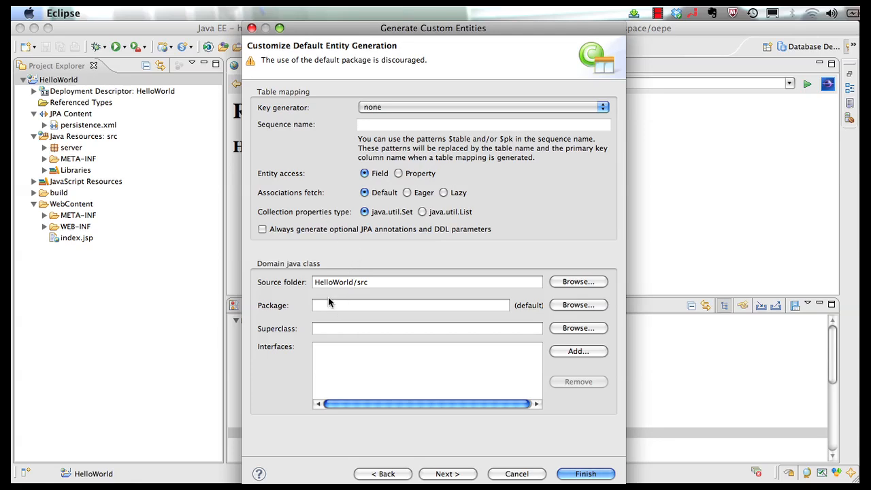
# Step: Set the entity package to 'model' and class name to 'MyUser', then finish
pyautogui.click(410, 304)
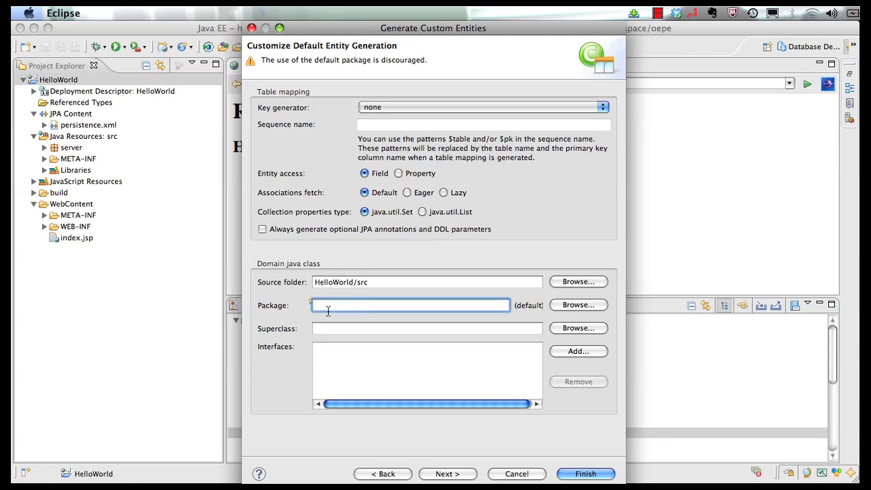
pyautogui.write('model')
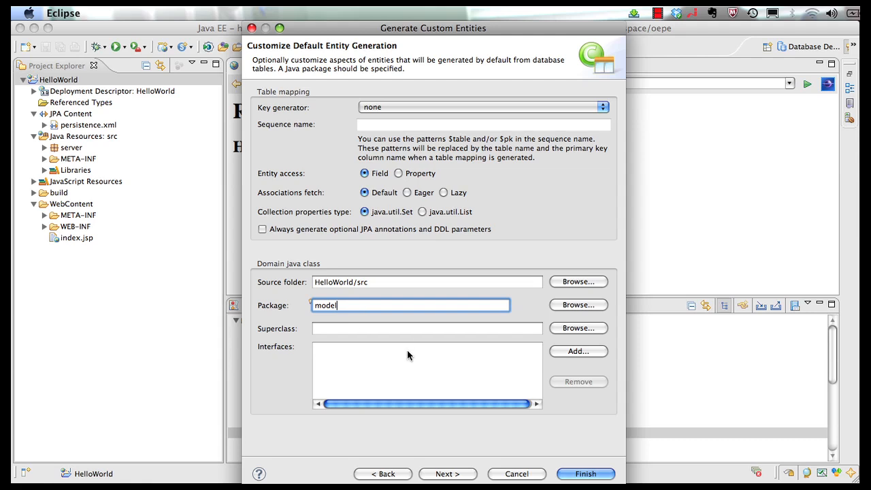
pyautogui.click(447, 474)
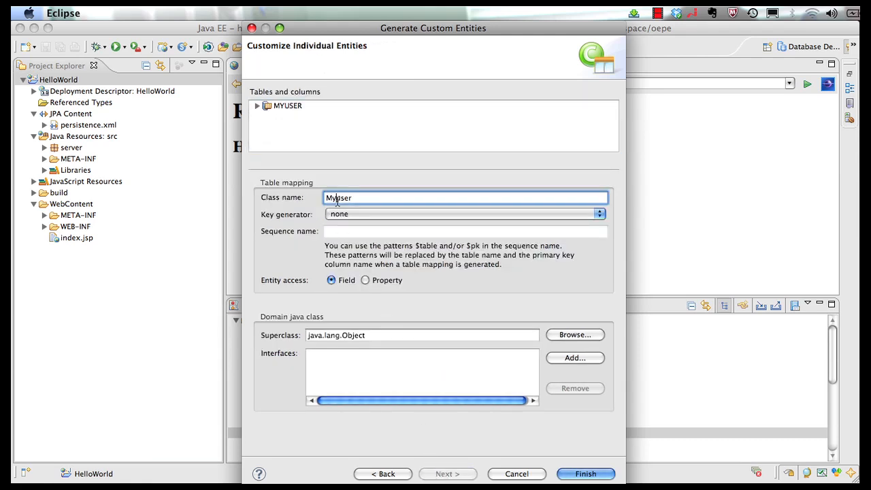
pyautogui.write('MyUser')
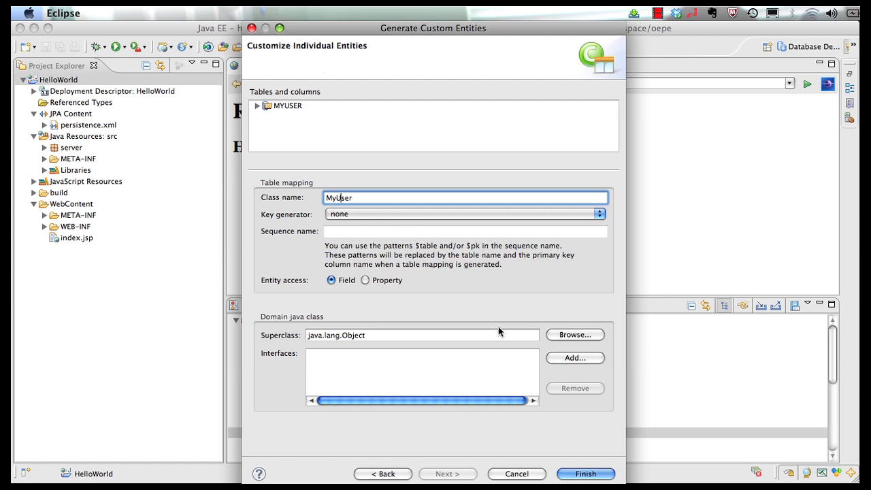
pyautogui.click(586, 474)
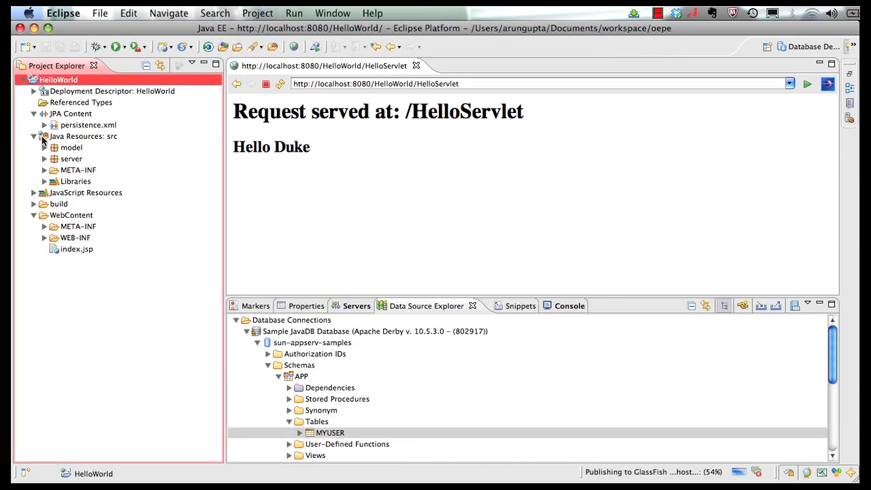
# Step: Open MyUser.java from the model package, briefly maximize it, and expand the server package
pyautogui.click(44, 147)
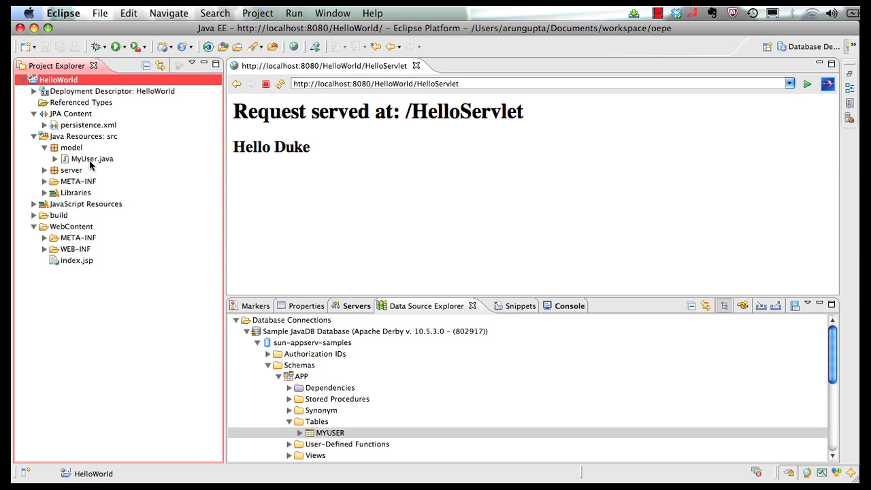
pyautogui.doubleClick(93, 159)
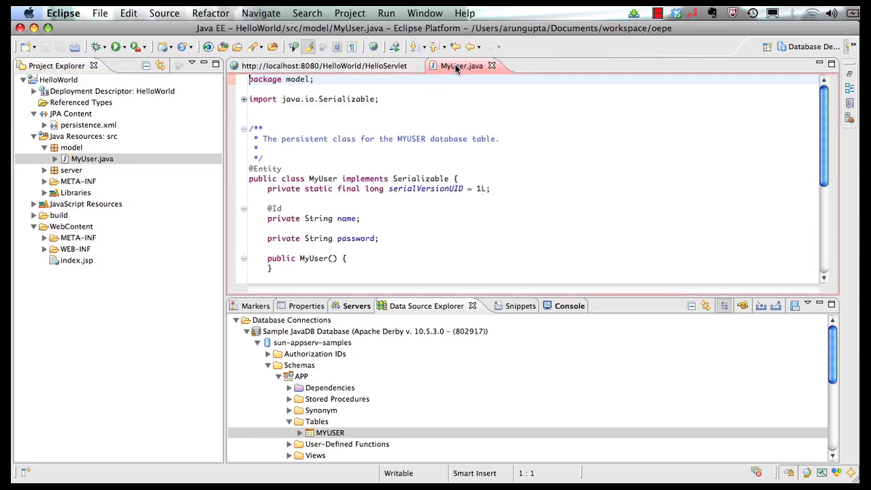
pyautogui.doubleClick(462, 66)
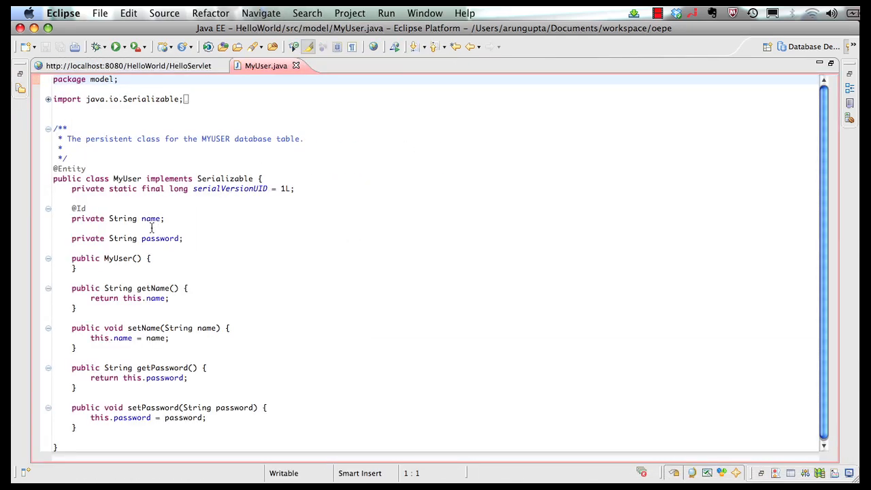
pyautogui.doubleClick(68, 169)
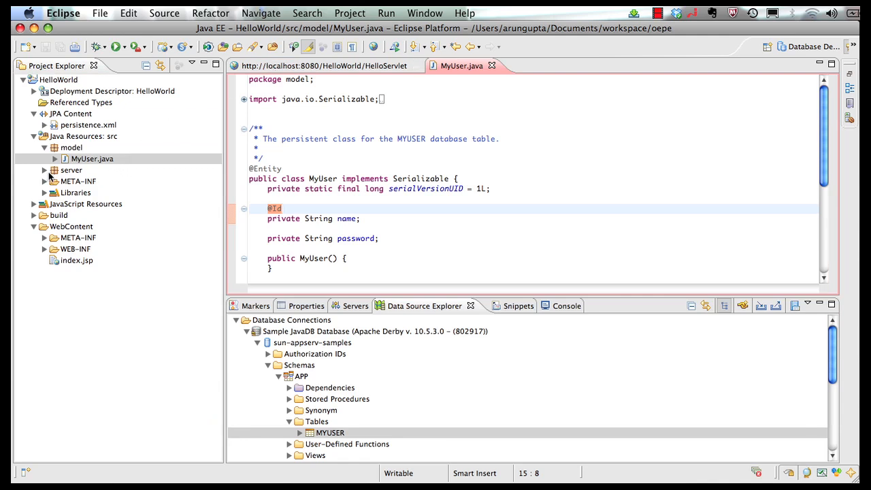
pyautogui.click(55, 170)
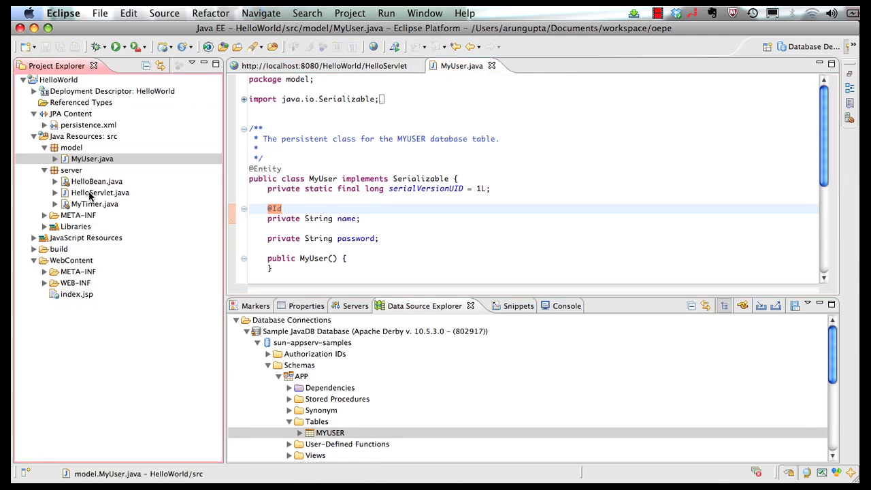
pyautogui.doubleClick(100, 193)
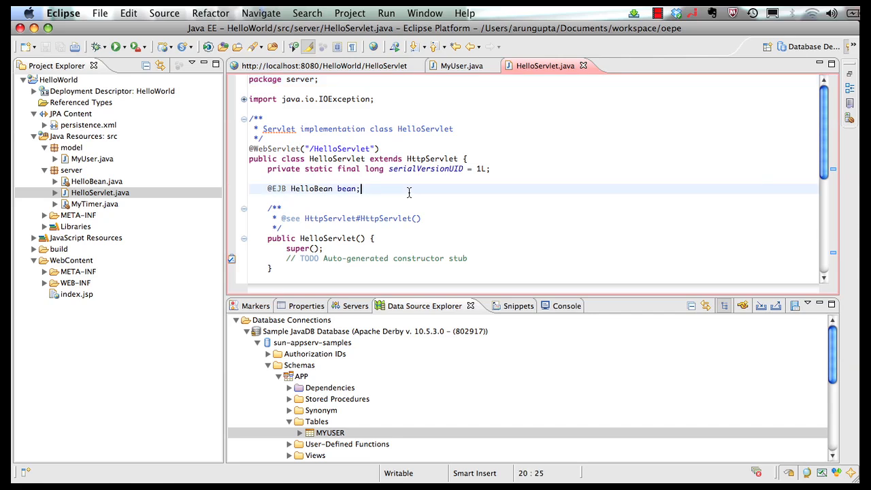
pyautogui.write('@PersistenceUnit')
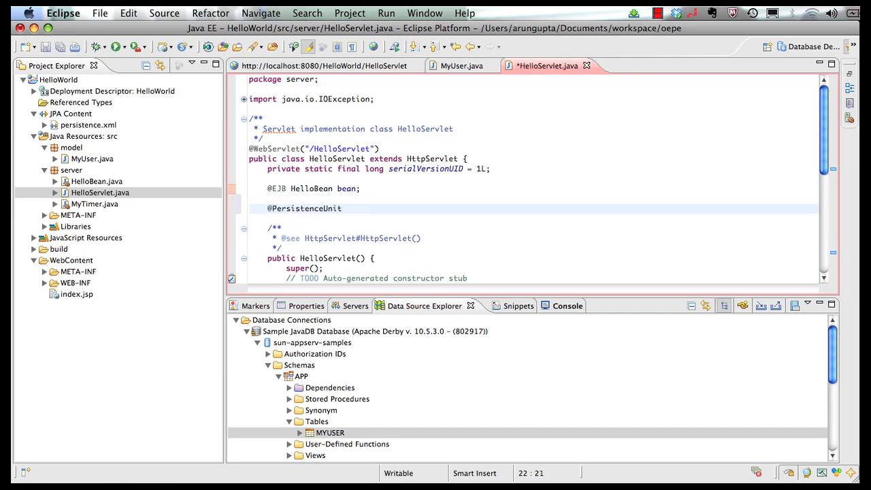
pyautogui.write('EntityManagerFactory emf;')
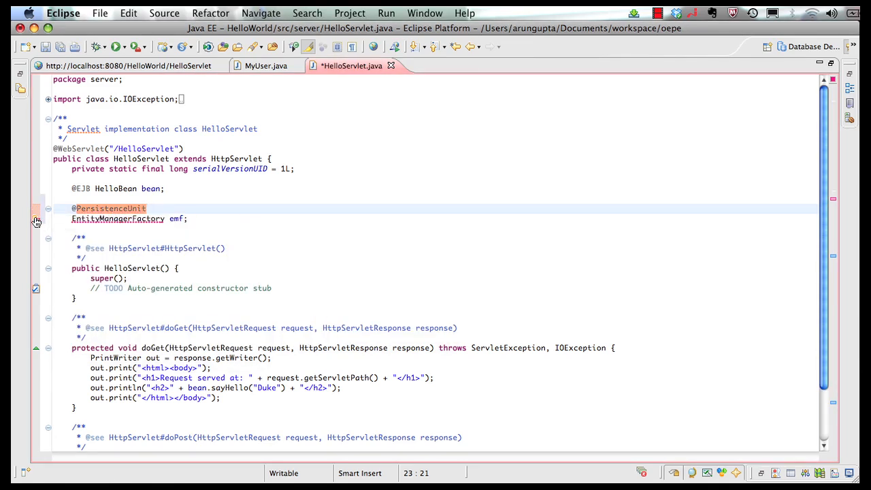
pyautogui.click(117, 218)
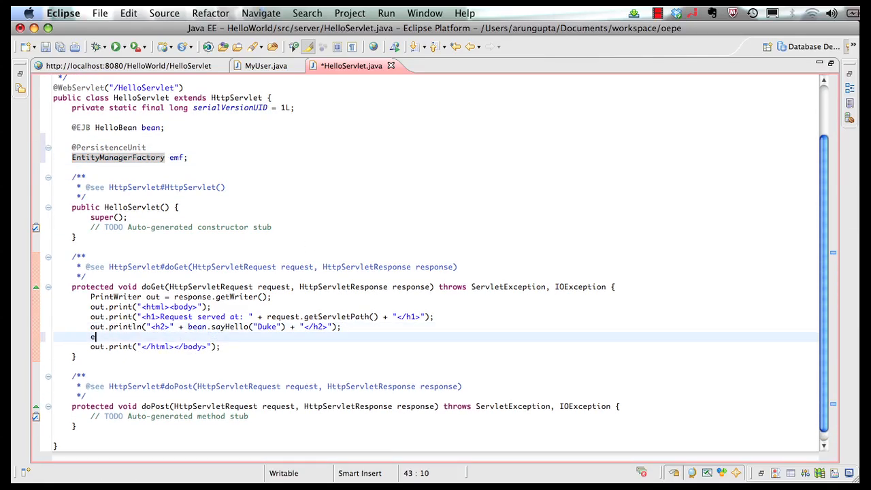
# Step: Load the first MyUser via emf.createEntityManager().createQuery("select u from MyUser u").getResultList().get(0)
pyautogui.write('mf.')
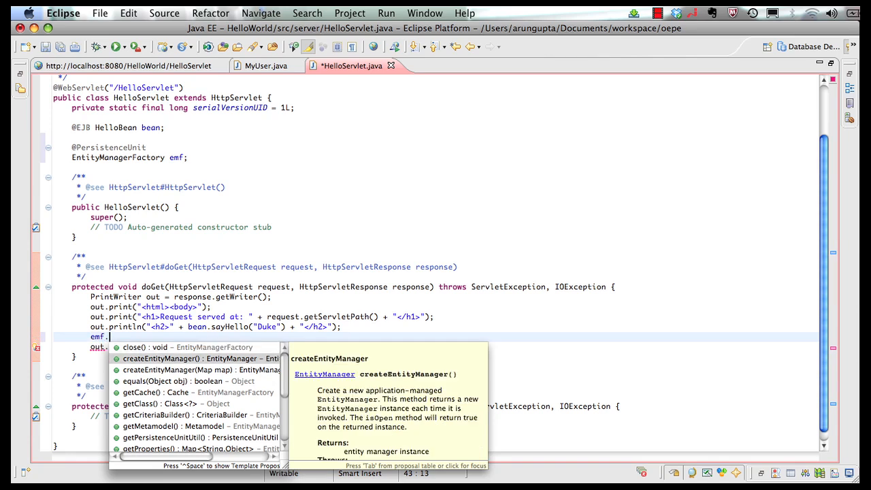
pyautogui.moveTo(371, 388)
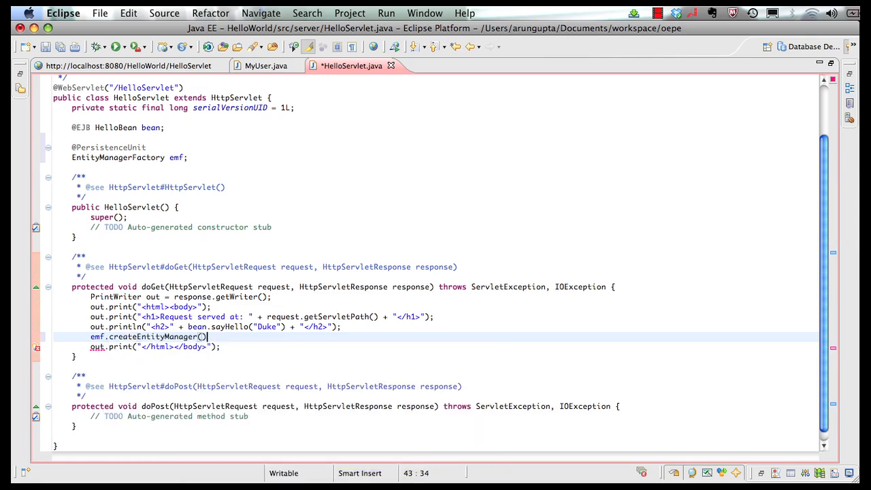
pyautogui.write('c')
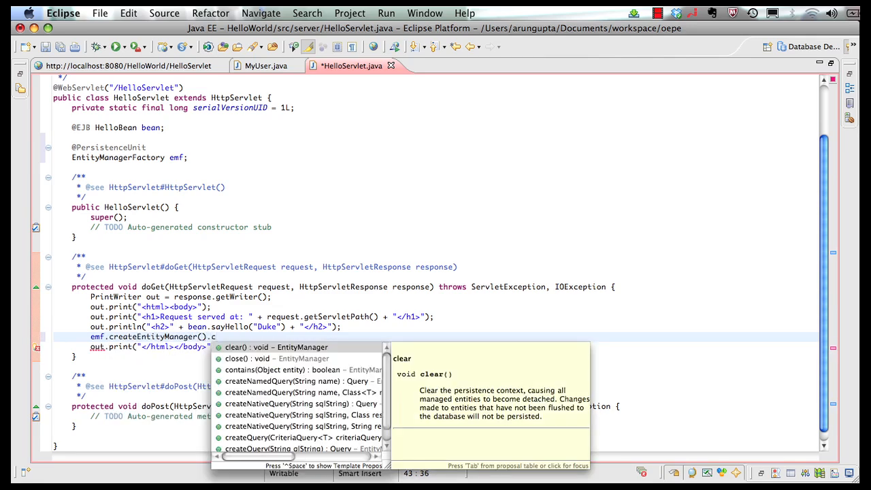
pyautogui.write('reateQ')
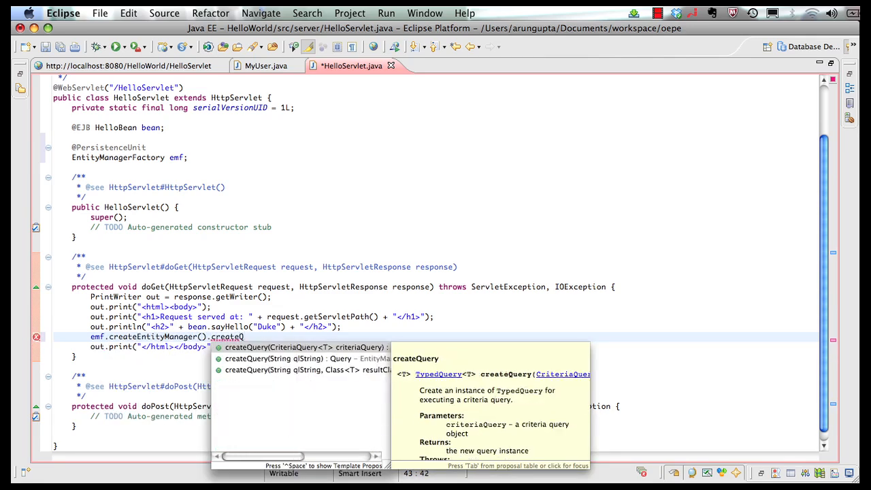
pyautogui.click(292, 358)
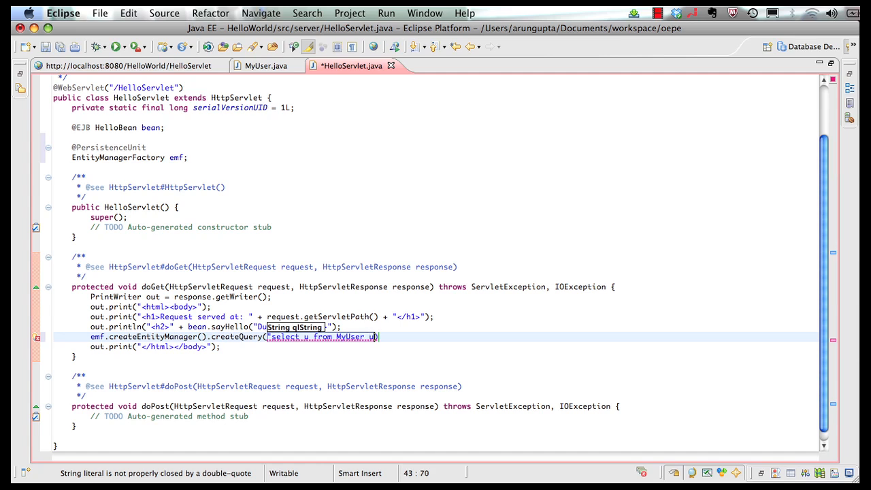
pyautogui.write('u").')
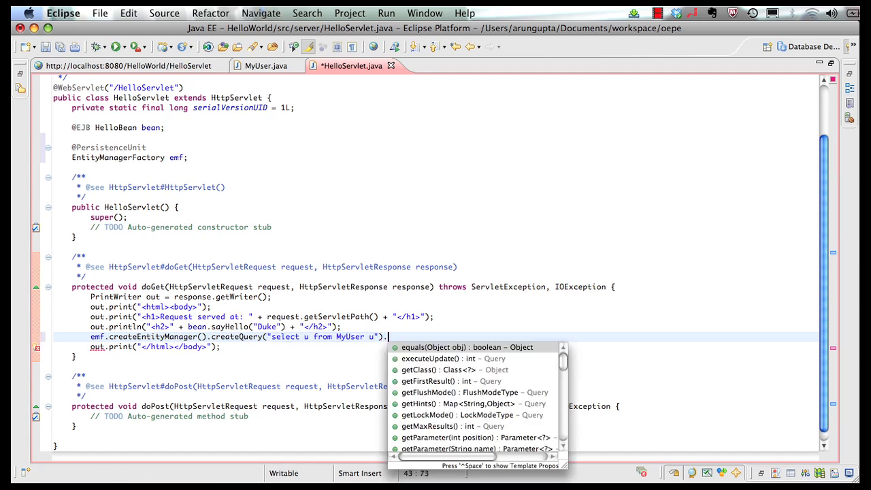
pyautogui.write('getResultList().get(0);')
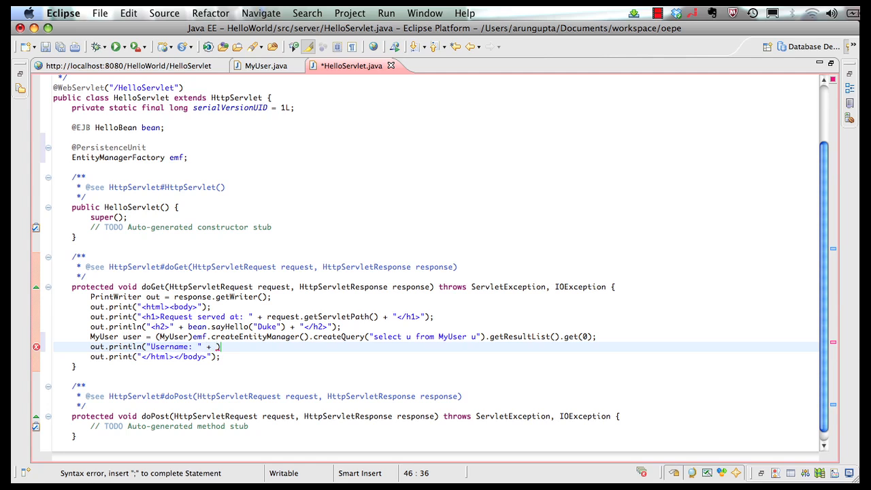
# Step: Print the user's name with user.getName() followed by a closing </h2> tag
pyautogui.write('user.')
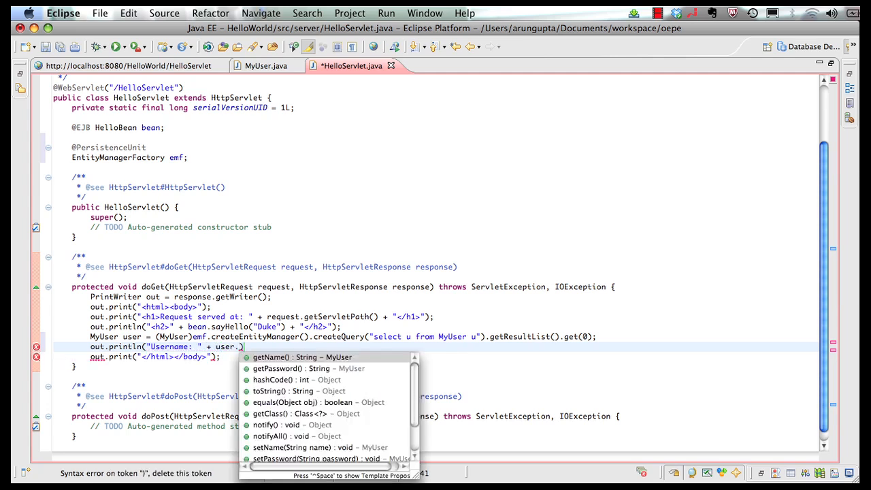
pyautogui.click(284, 357)
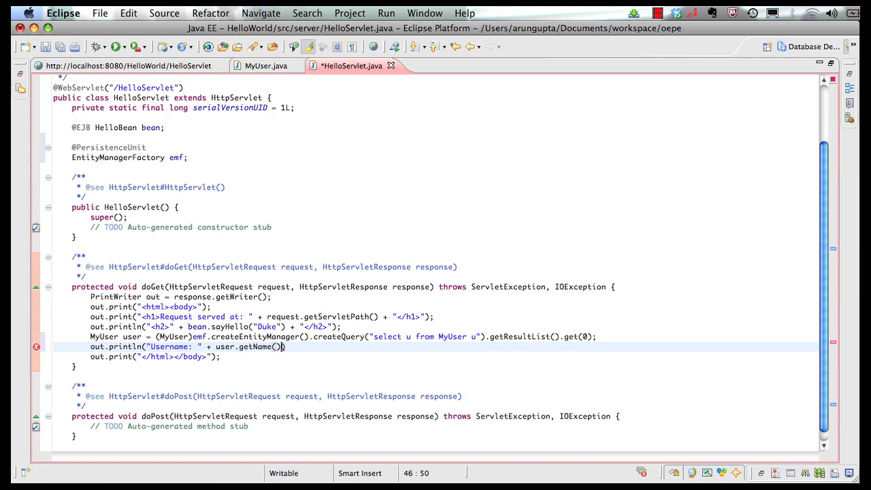
pyautogui.write('+ "</h2>"')
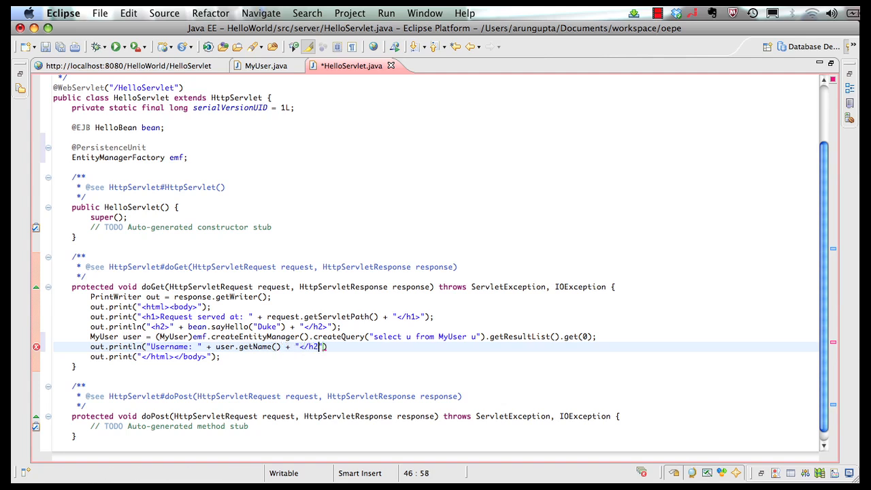
pyautogui.write('>')
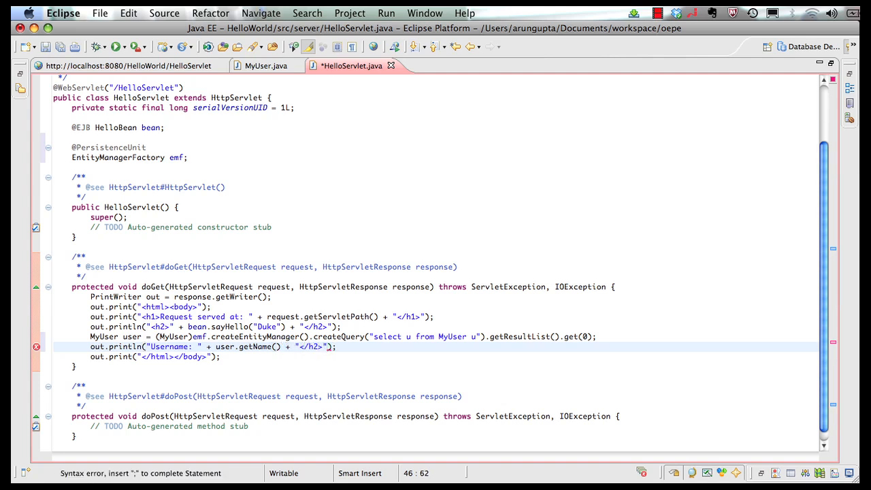
pyautogui.write(';')
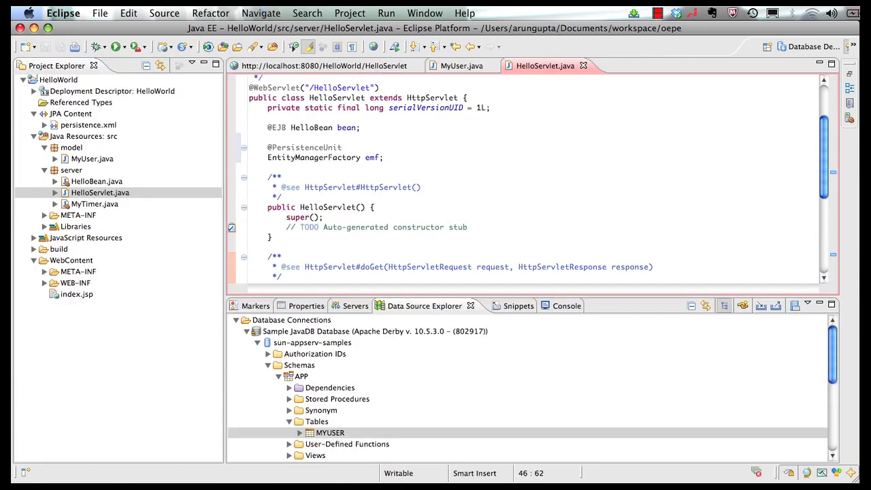
pyautogui.click(355, 305)
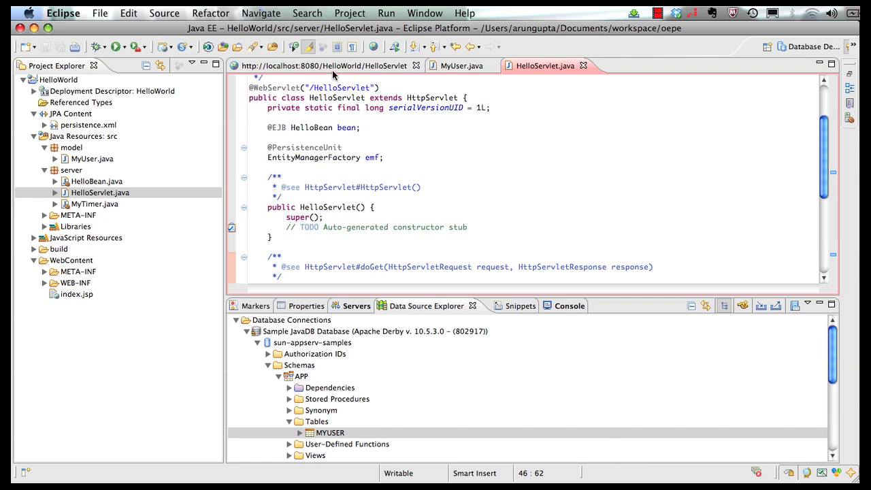
pyautogui.click(323, 66)
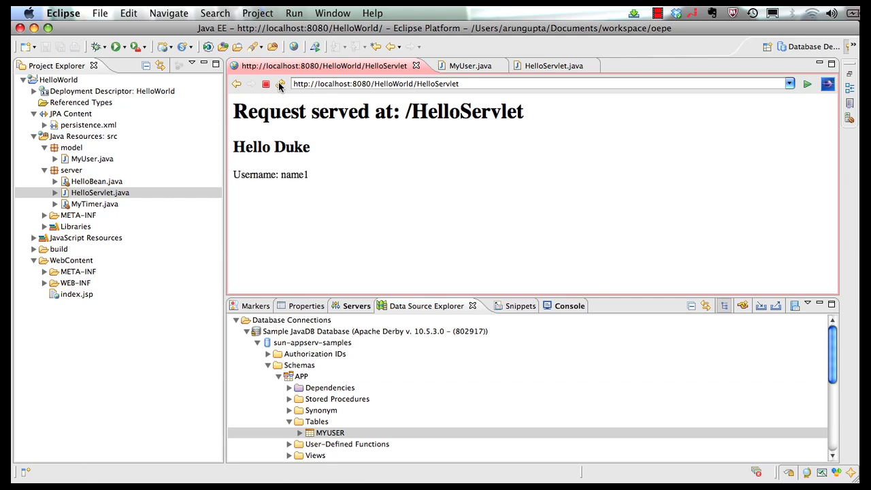
pyautogui.doubleClick(254, 174)
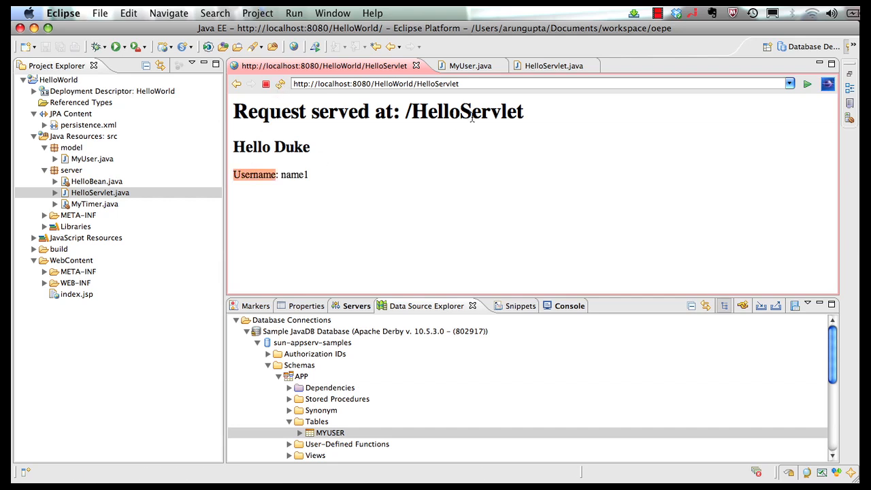
pyautogui.click(545, 65)
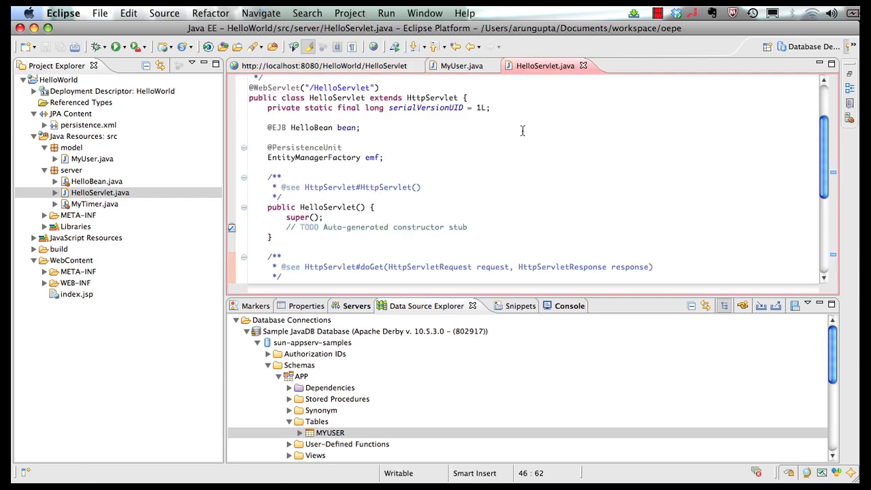
# Step: Prefix the "Username: " string with <h2> and view the HelloServlet browser output
pyautogui.scroll(-3)
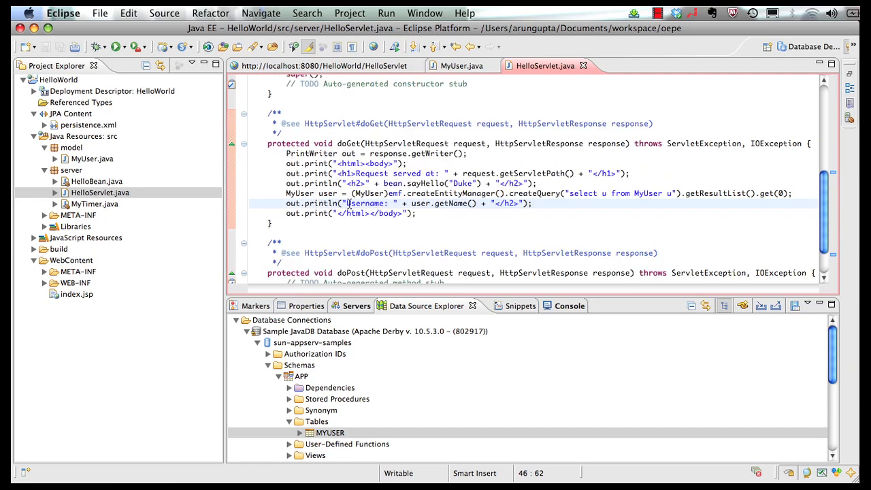
pyautogui.write('<h2>')
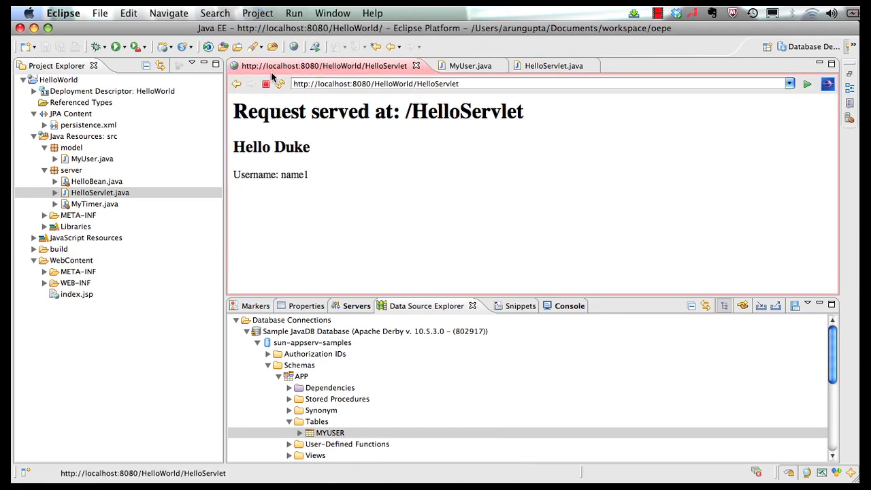
pyautogui.click(279, 83)
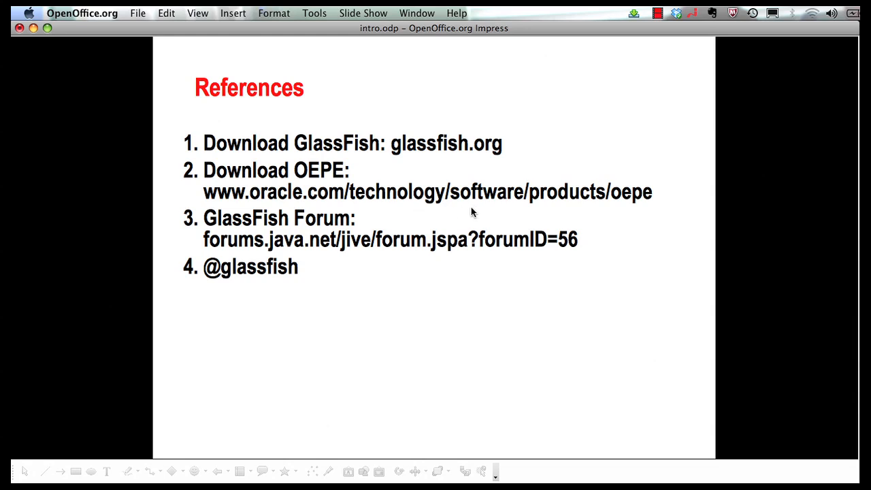
pyautogui.moveTo(346, 250)
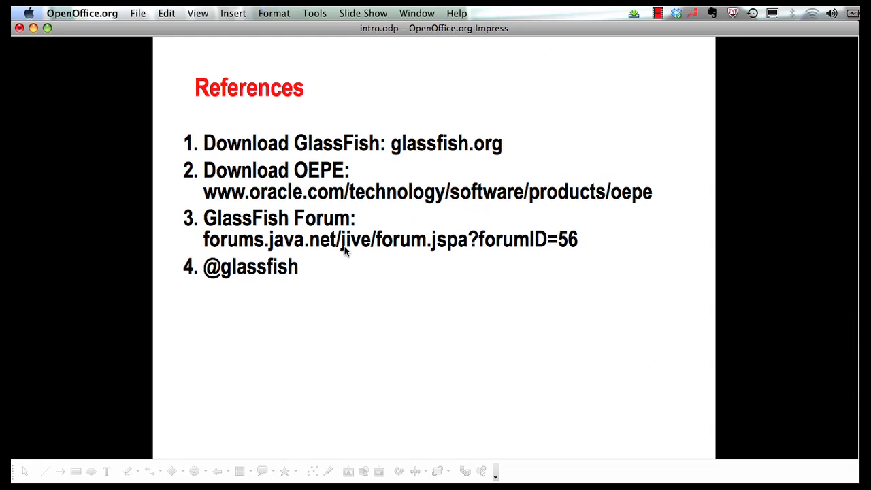
pyautogui.moveTo(344, 263)
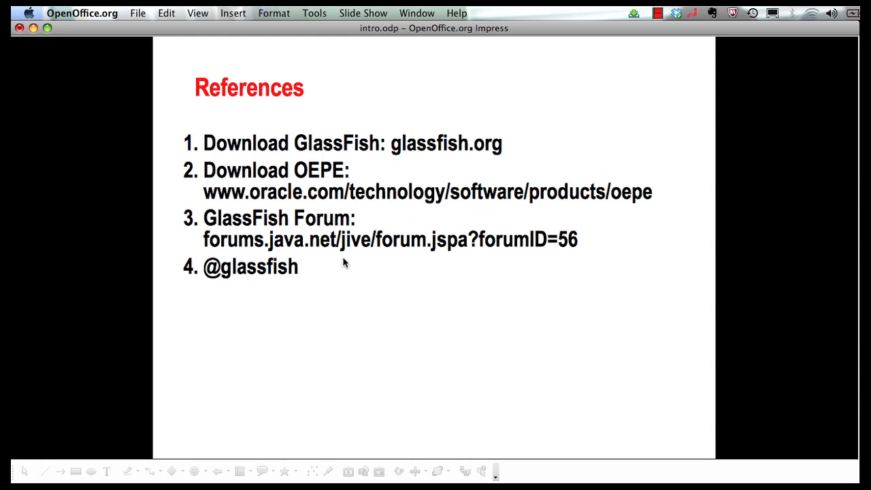
pyautogui.moveTo(380, 260)
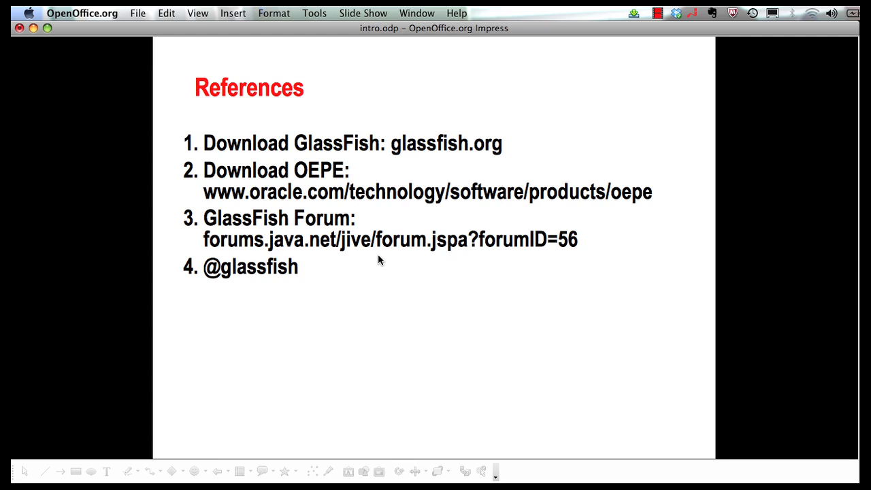